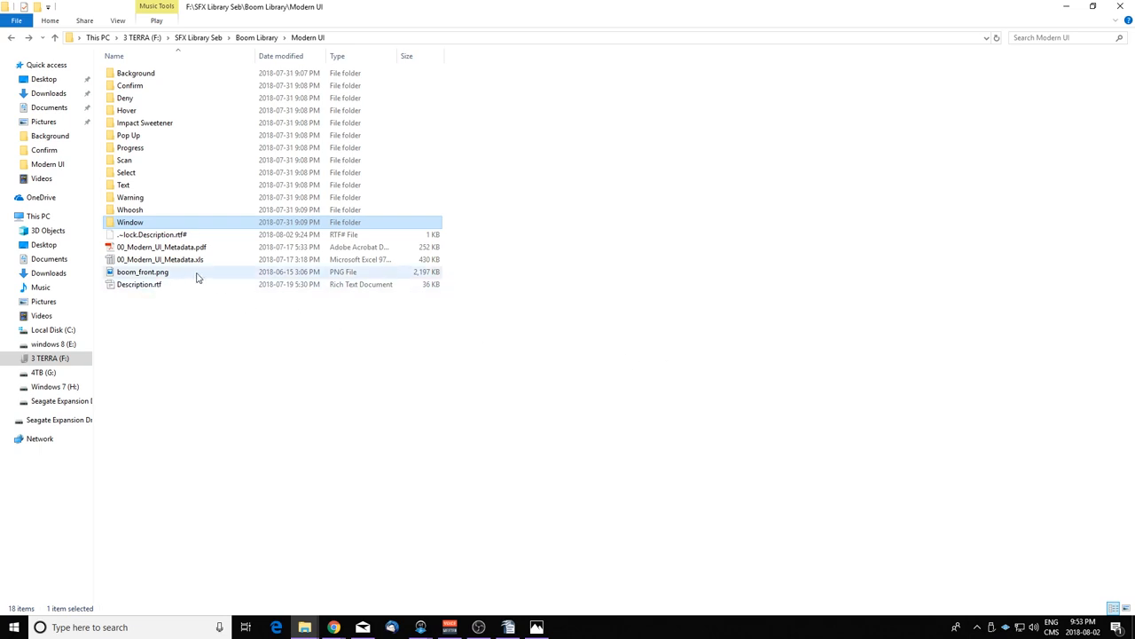
pyautogui.moveTo(177, 259)
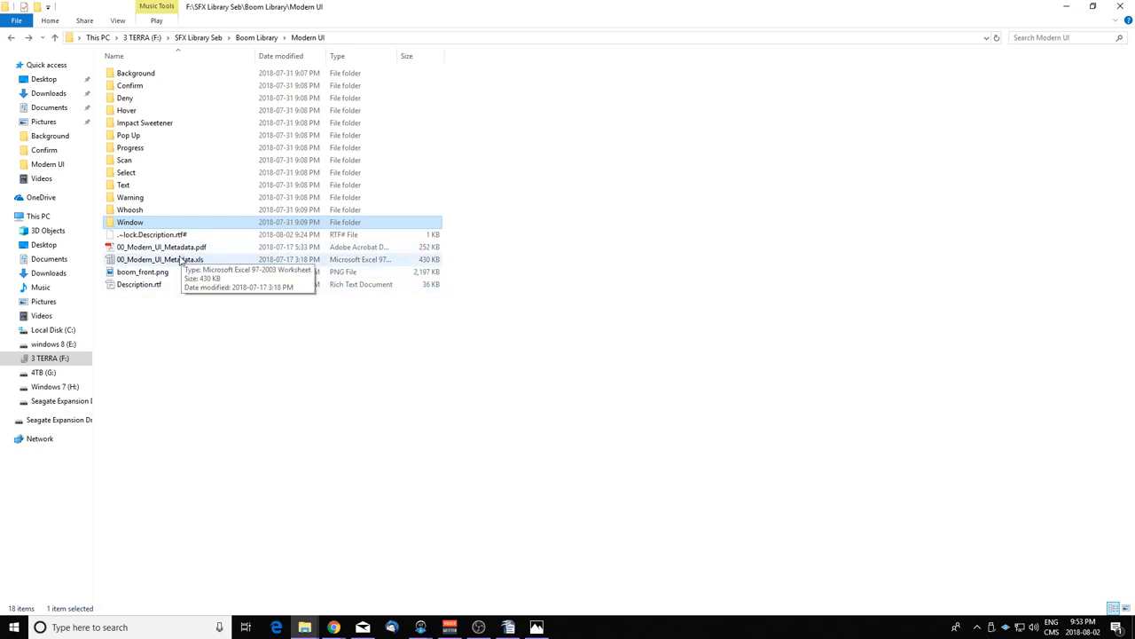
pyautogui.moveTo(148, 292)
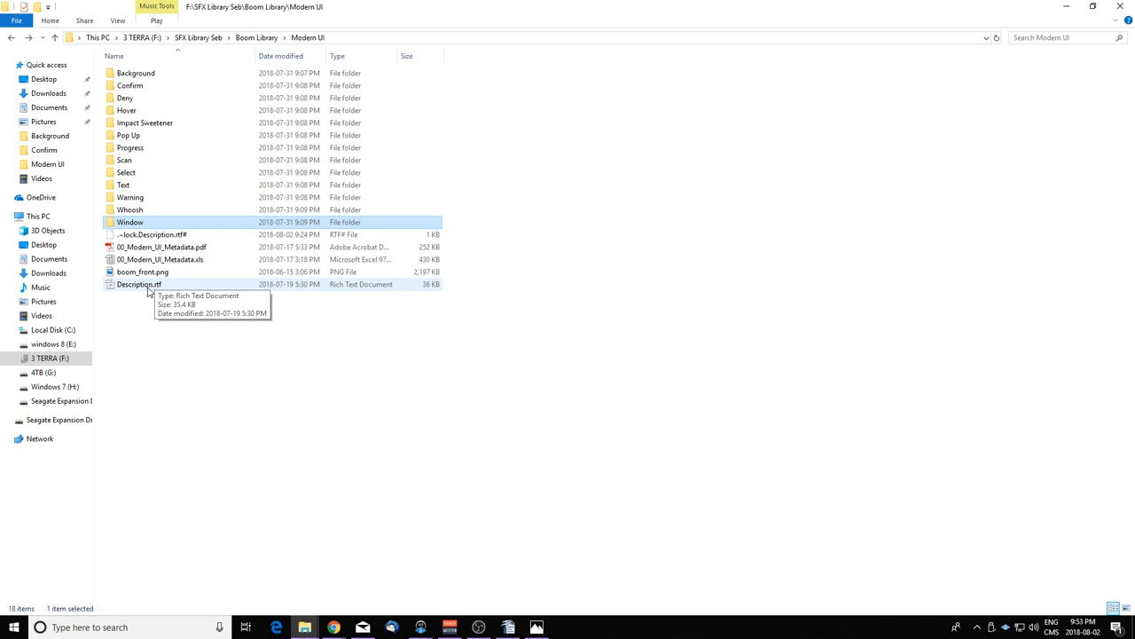
pyautogui.moveTo(149, 161)
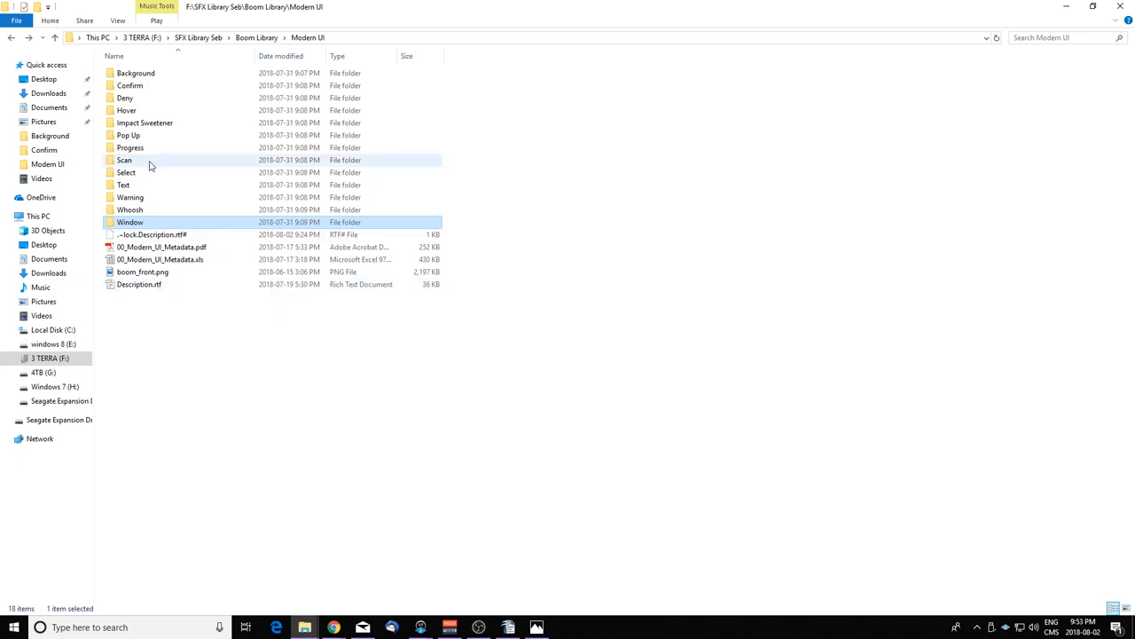
# Open the Background sound folder inside the Modern UI library
pyautogui.click(135, 73)
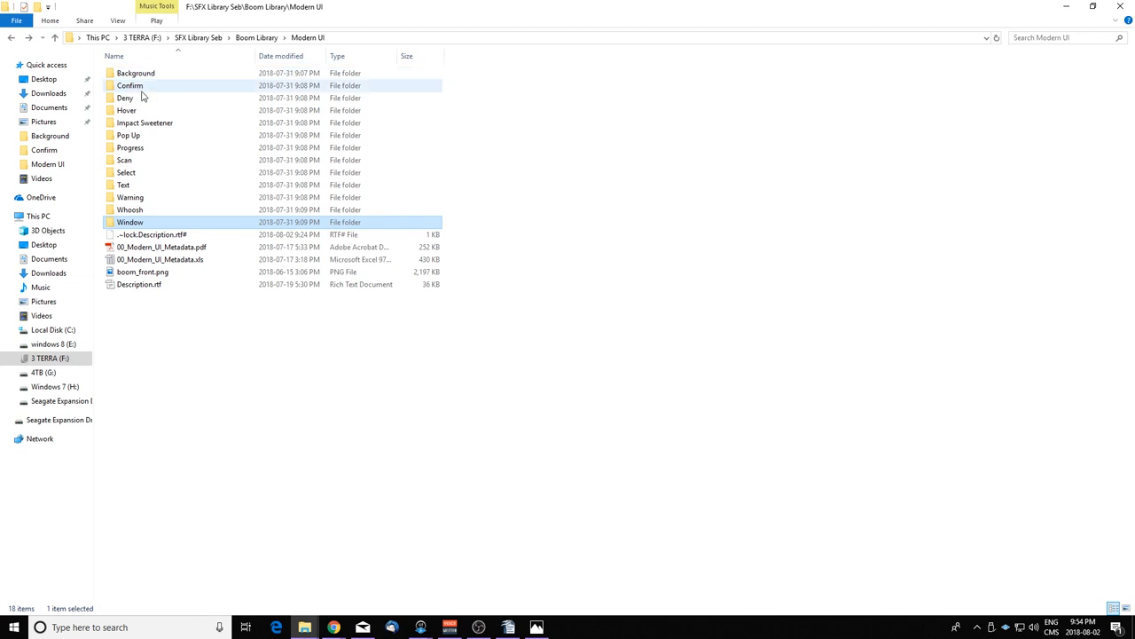
pyautogui.moveTo(144, 122)
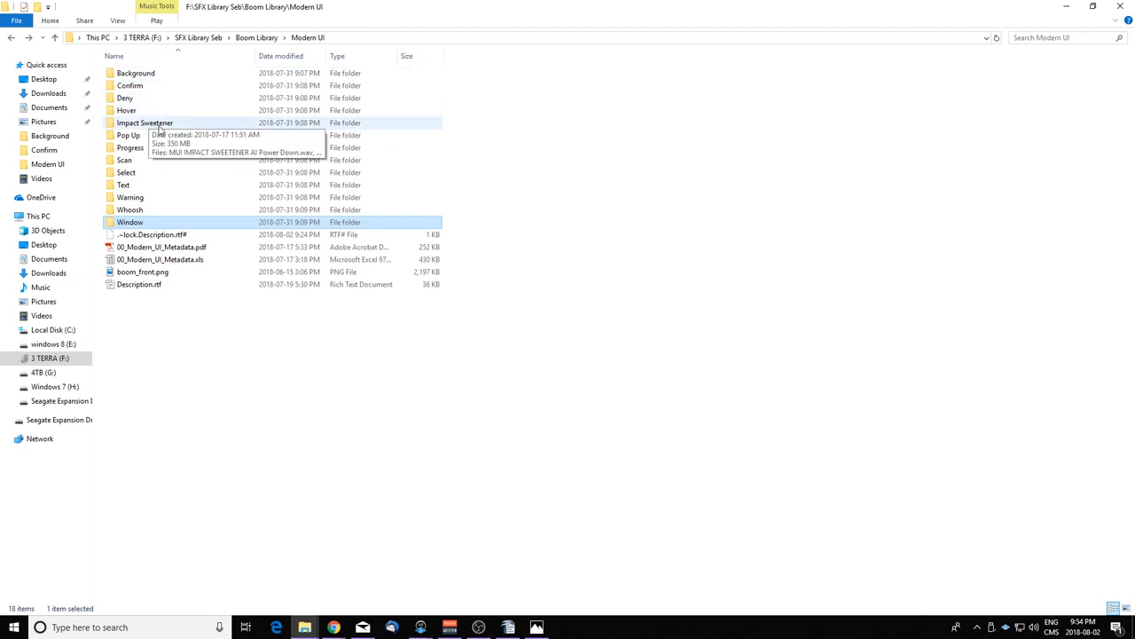
pyautogui.moveTo(126, 160)
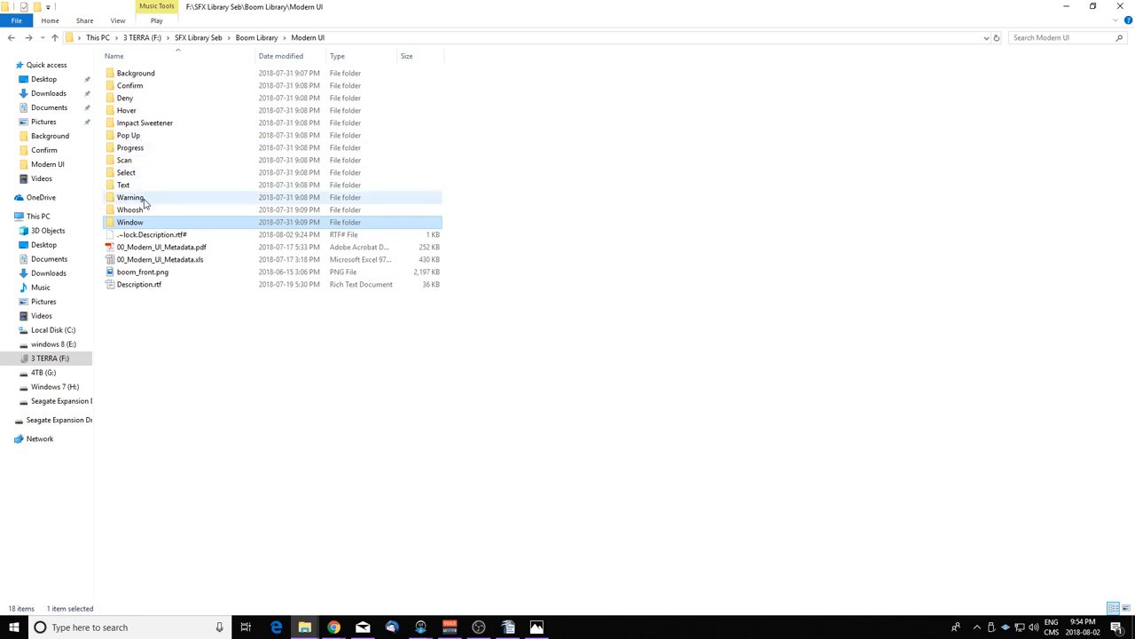
pyautogui.moveTo(130, 86)
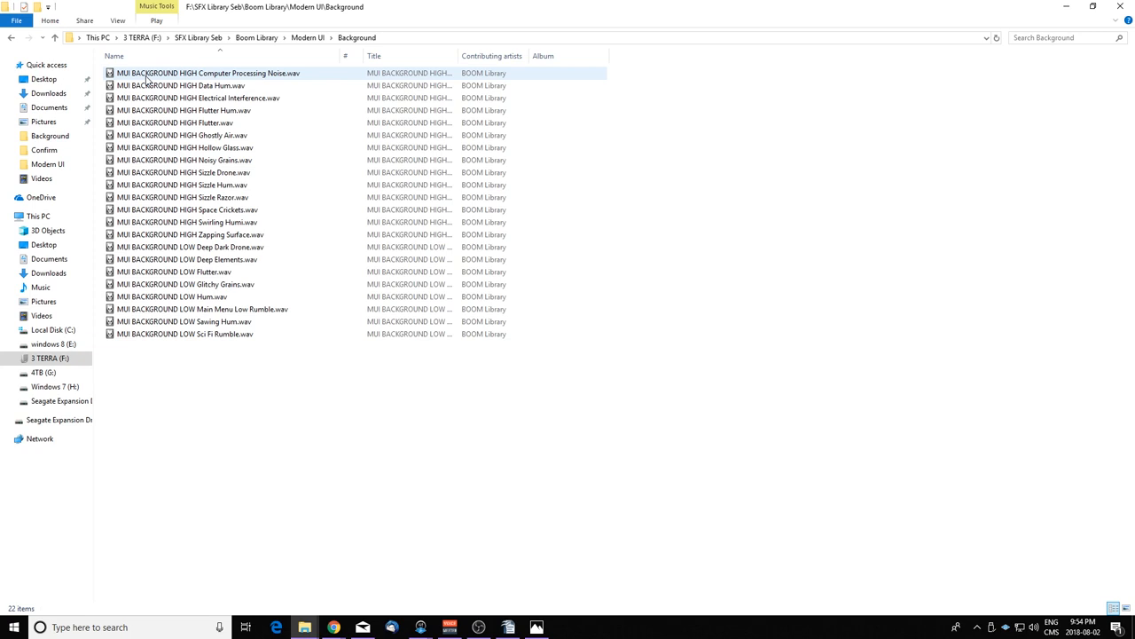
# Play Data Hum, Electrical Interference, Deep Dark Drone and Deep Elements background WAVs in foobar2000
pyautogui.click(182, 85)
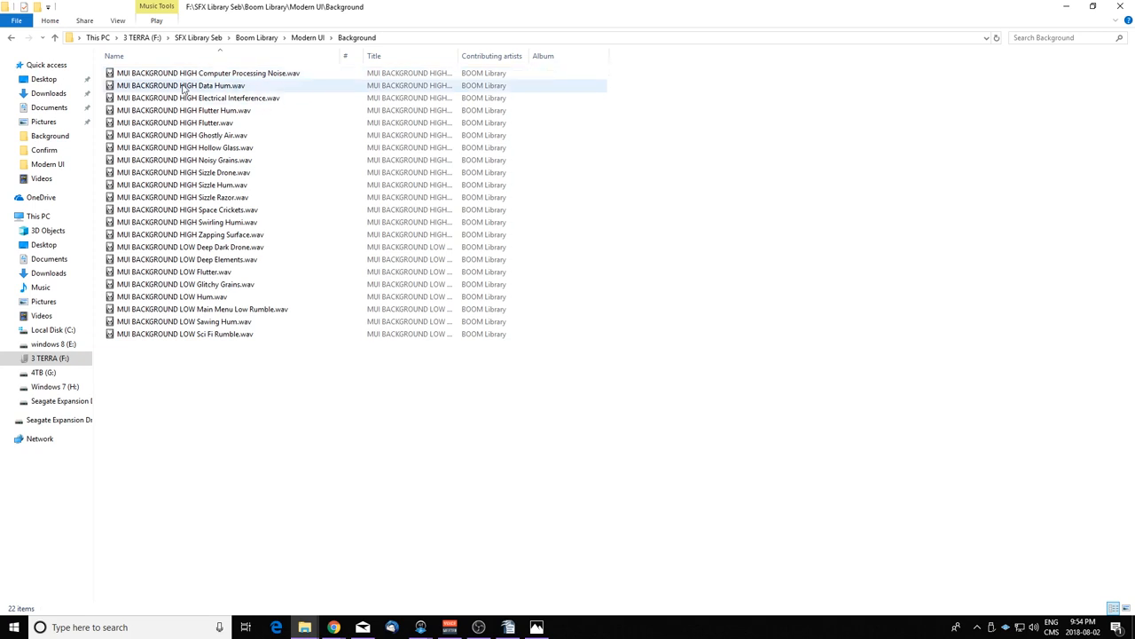
pyautogui.moveTo(235, 85)
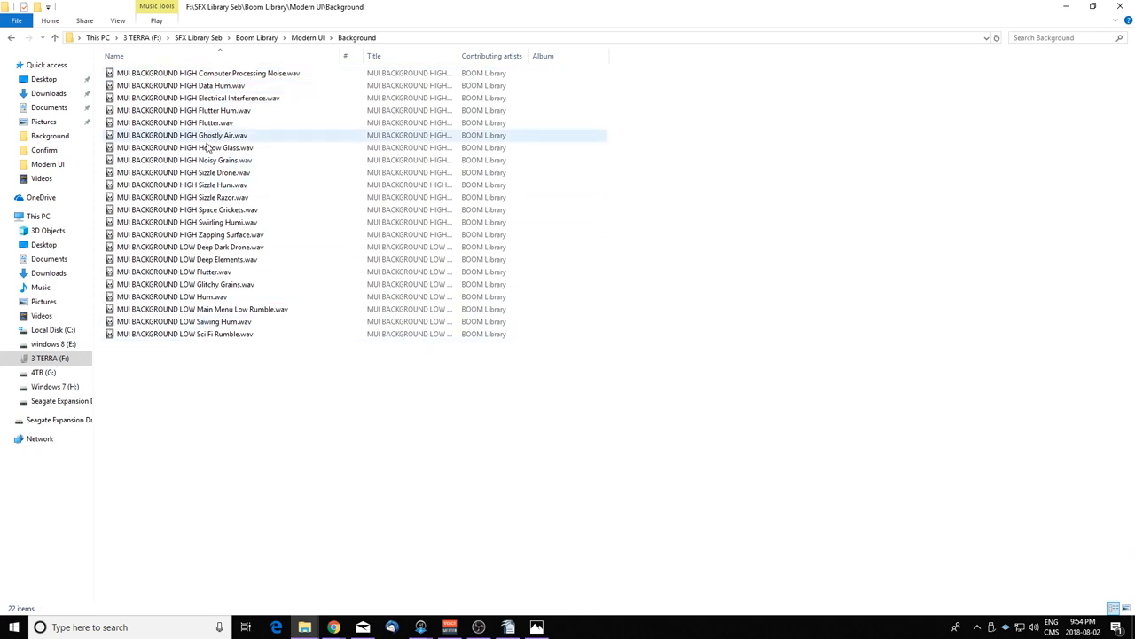
pyautogui.click(174, 271)
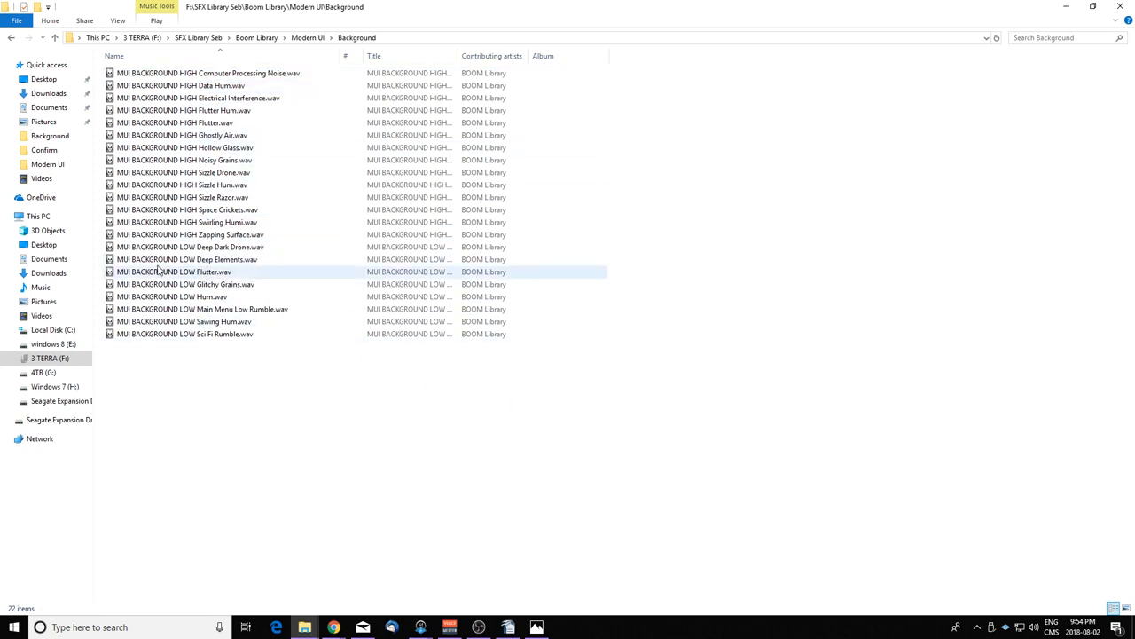
pyautogui.moveTo(189, 248)
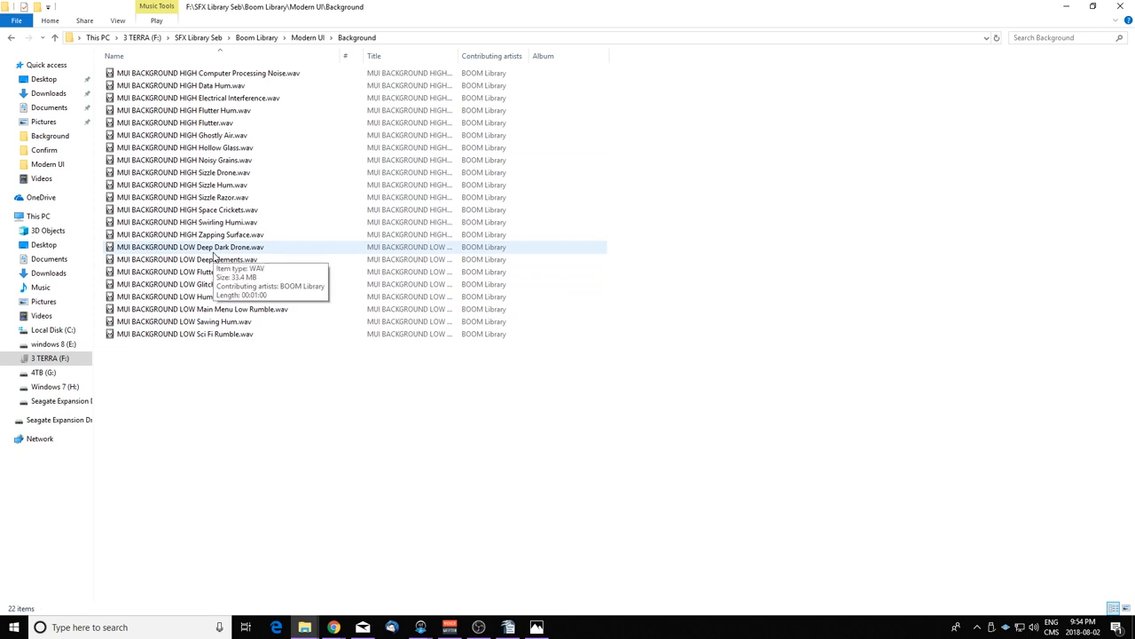
pyautogui.moveTo(220, 259)
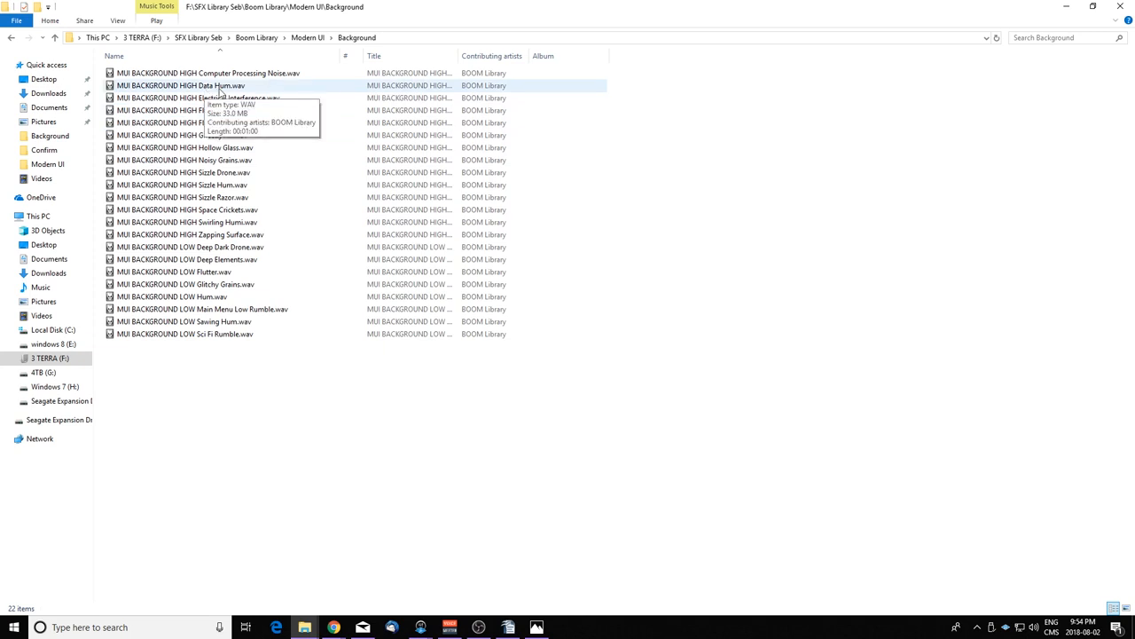
pyautogui.doubleClick(180, 85)
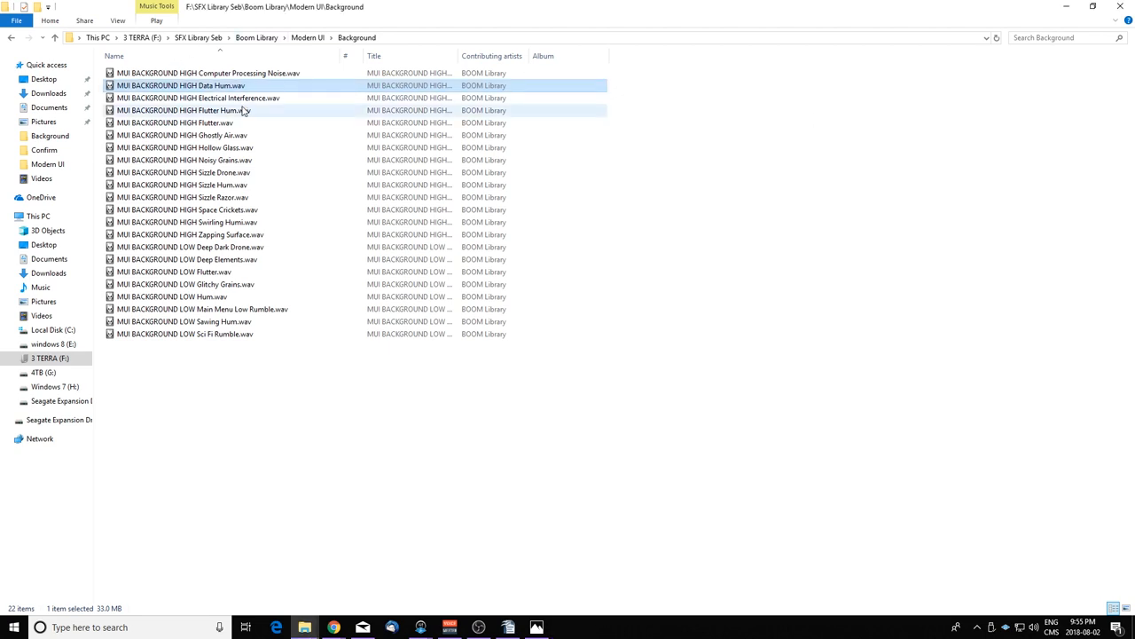
pyautogui.doubleClick(198, 98)
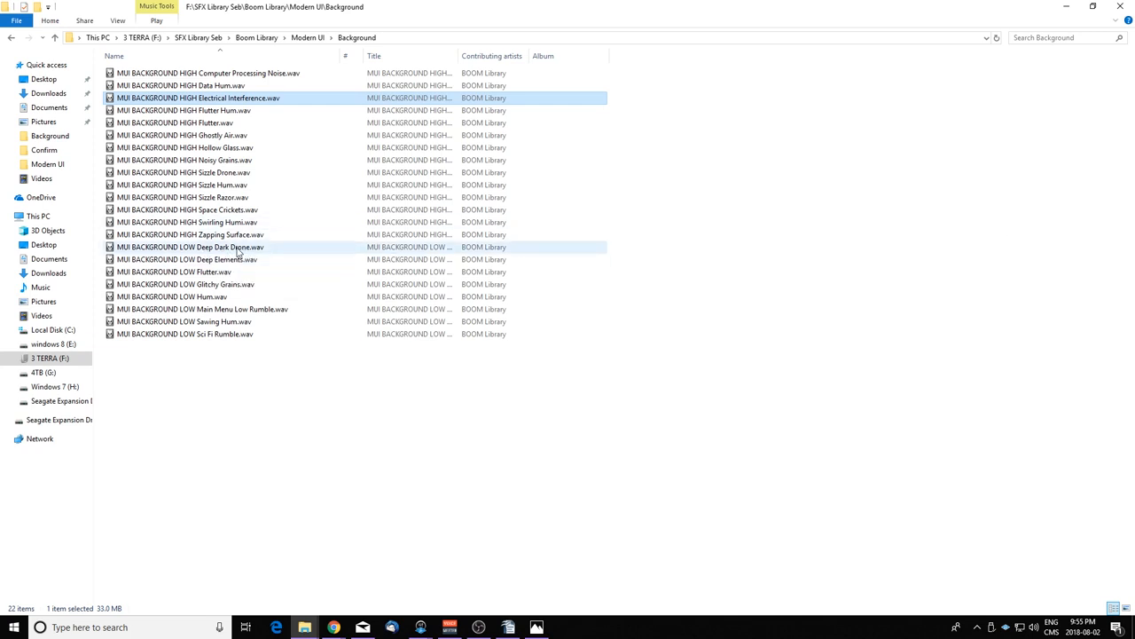
pyautogui.doubleClick(190, 246)
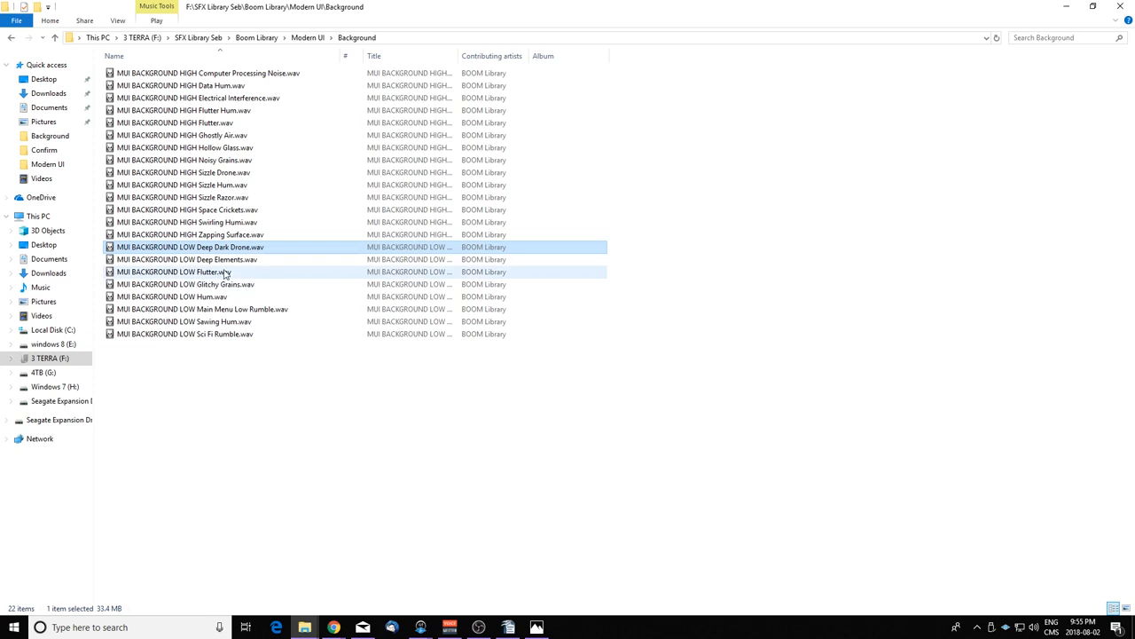
pyautogui.doubleClick(186, 259)
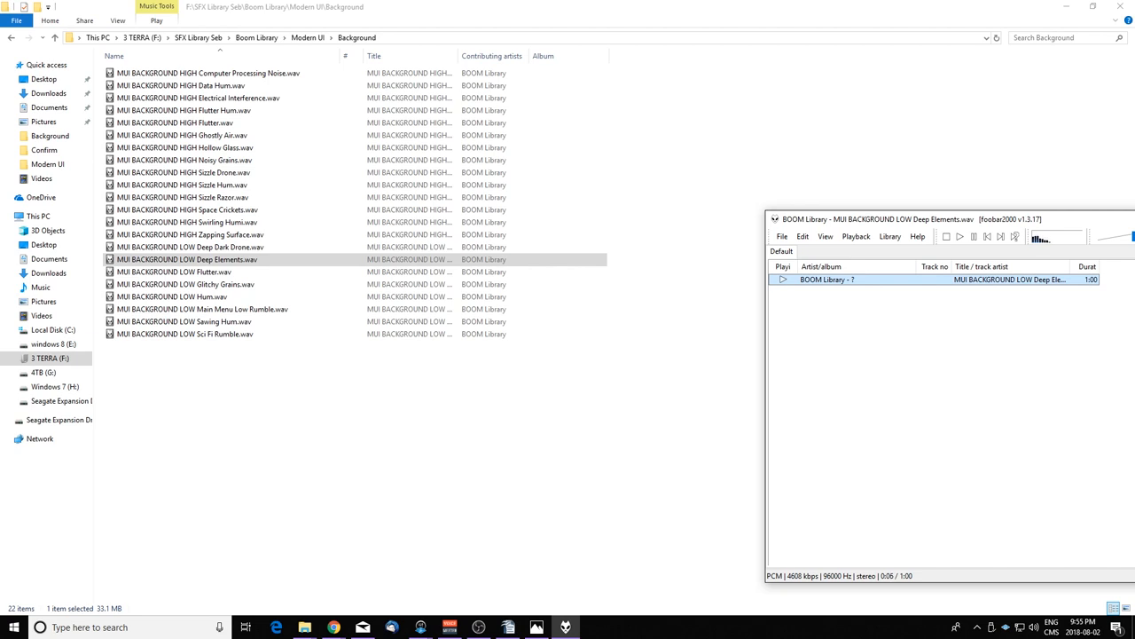
# Open the Confirm folder and play the Liquid Metal confirm sound
pyautogui.click(308, 37)
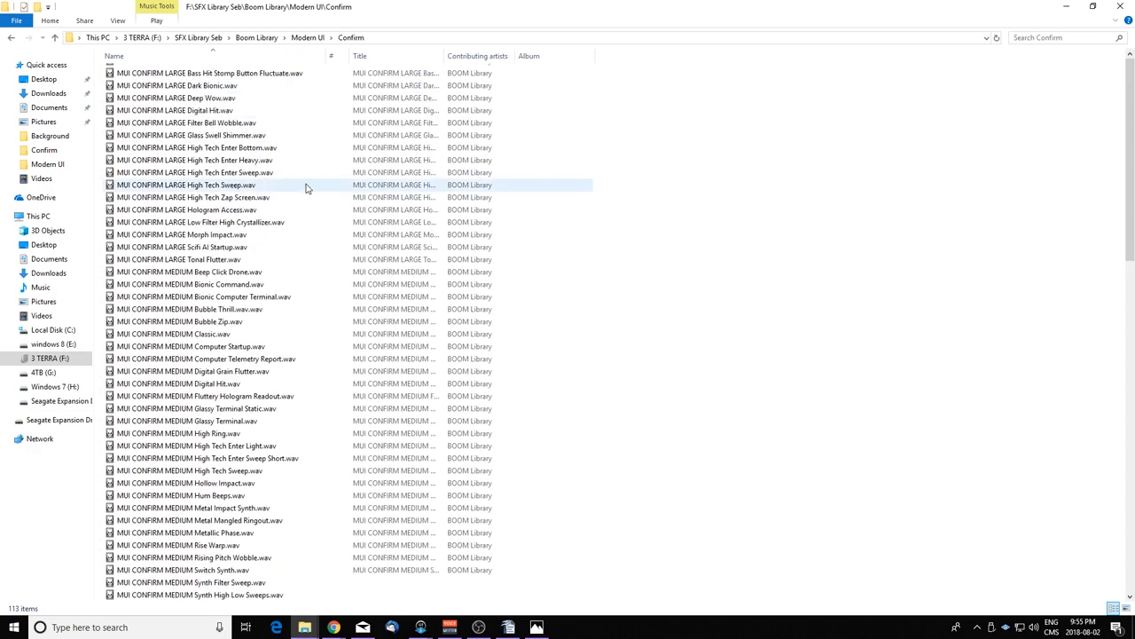
pyautogui.scroll(-3)
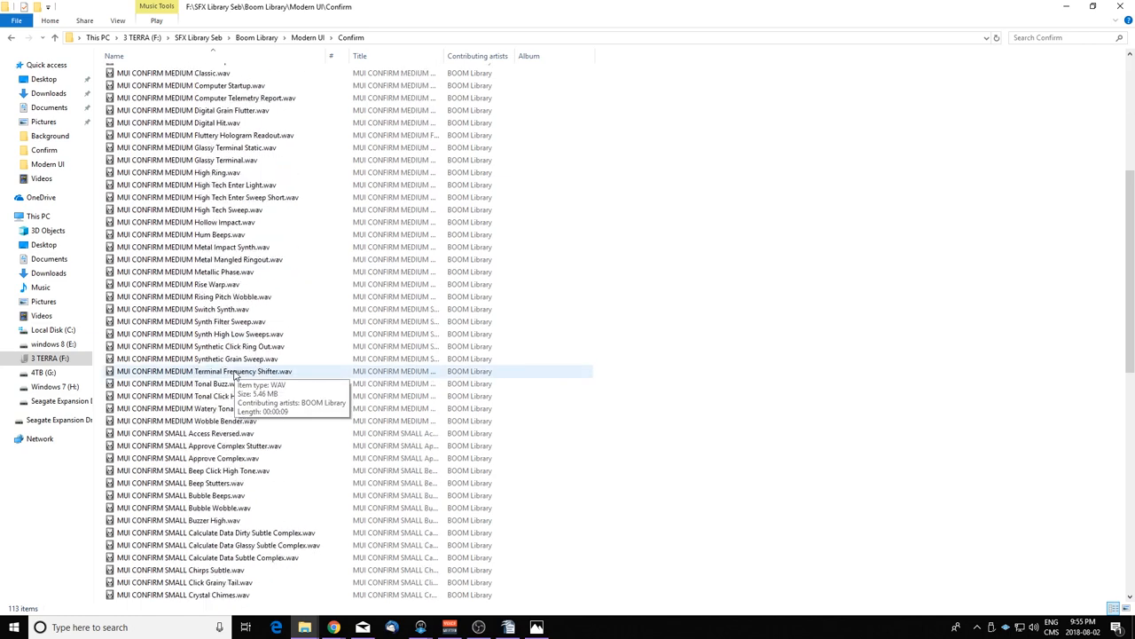
pyautogui.scroll(-3)
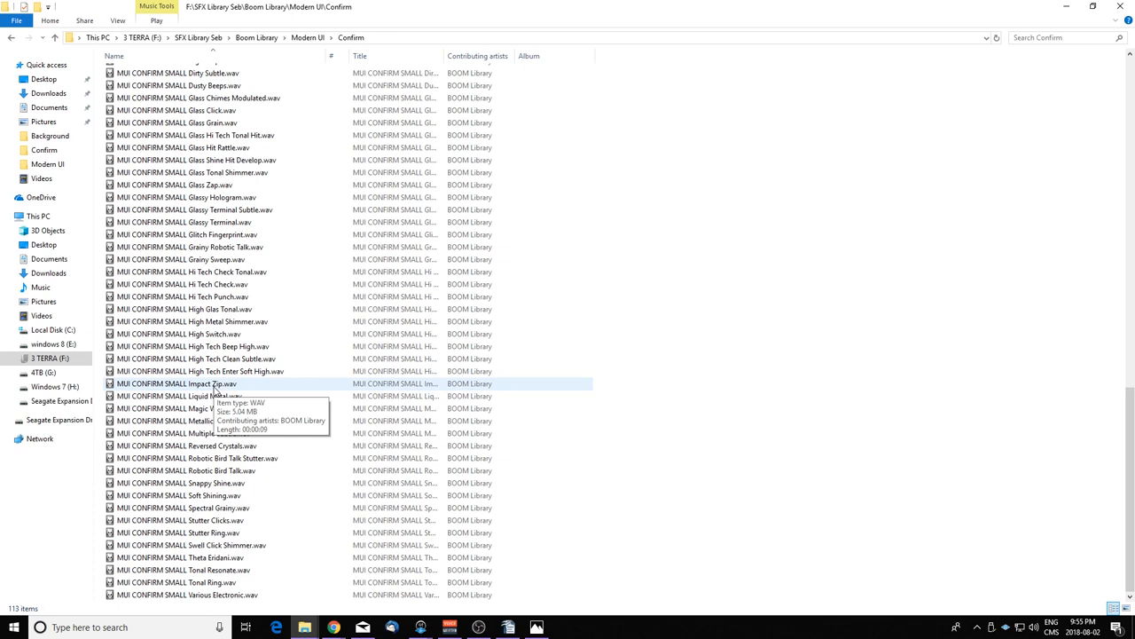
pyautogui.click(213, 396)
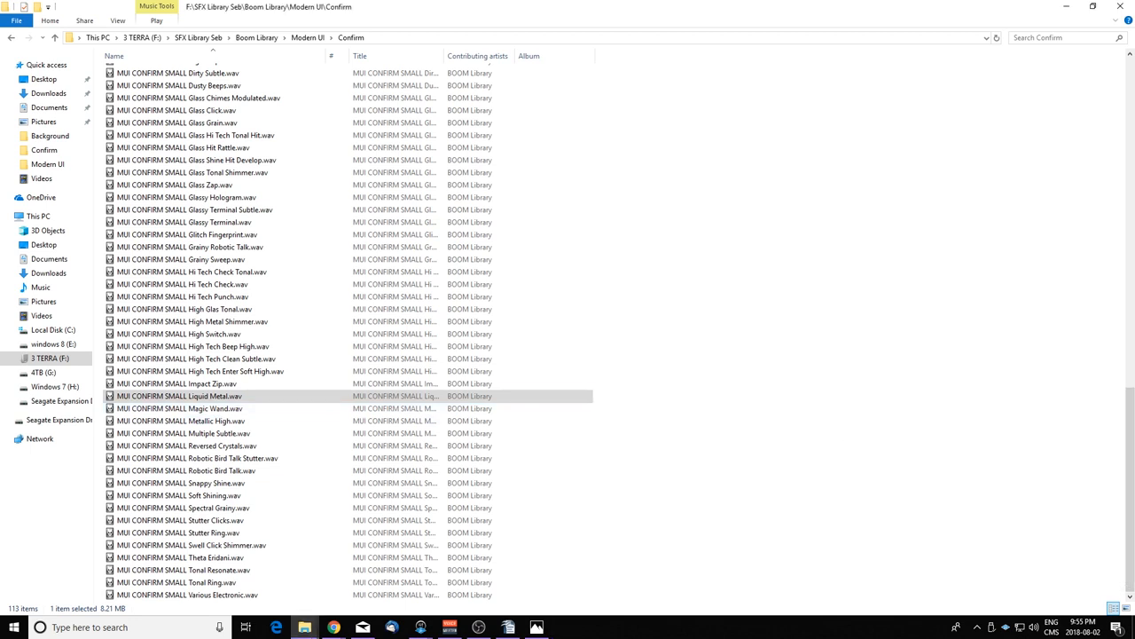
pyautogui.doubleClick(185, 470)
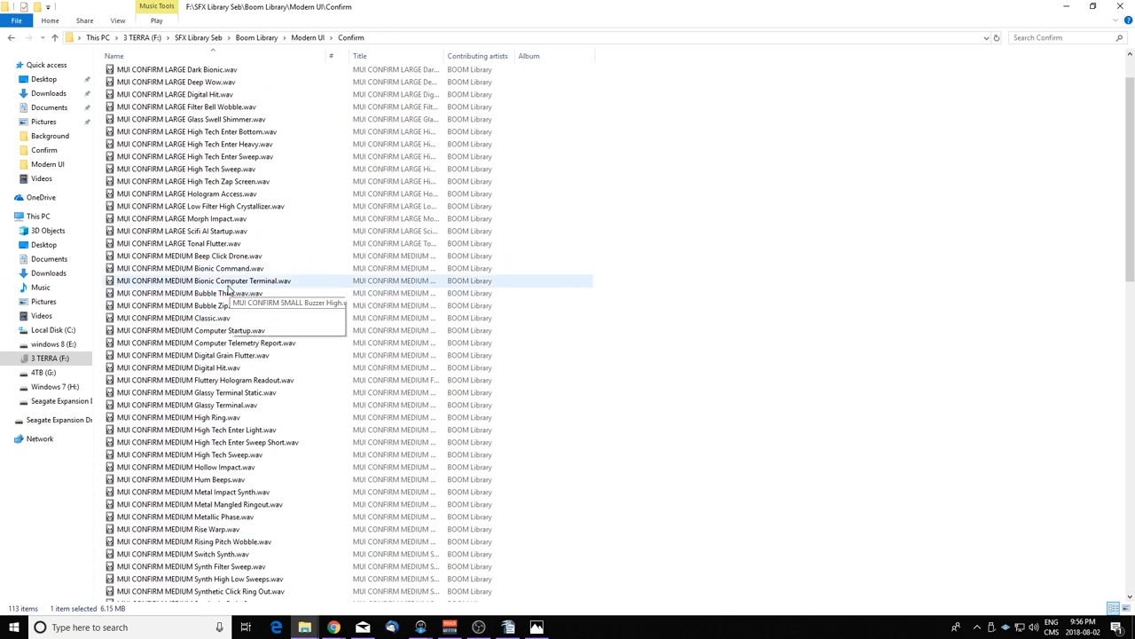
# Play the Bionic Command and Alien Hologram confirm sounds, then return to Modern UI
pyautogui.doubleClick(187, 268)
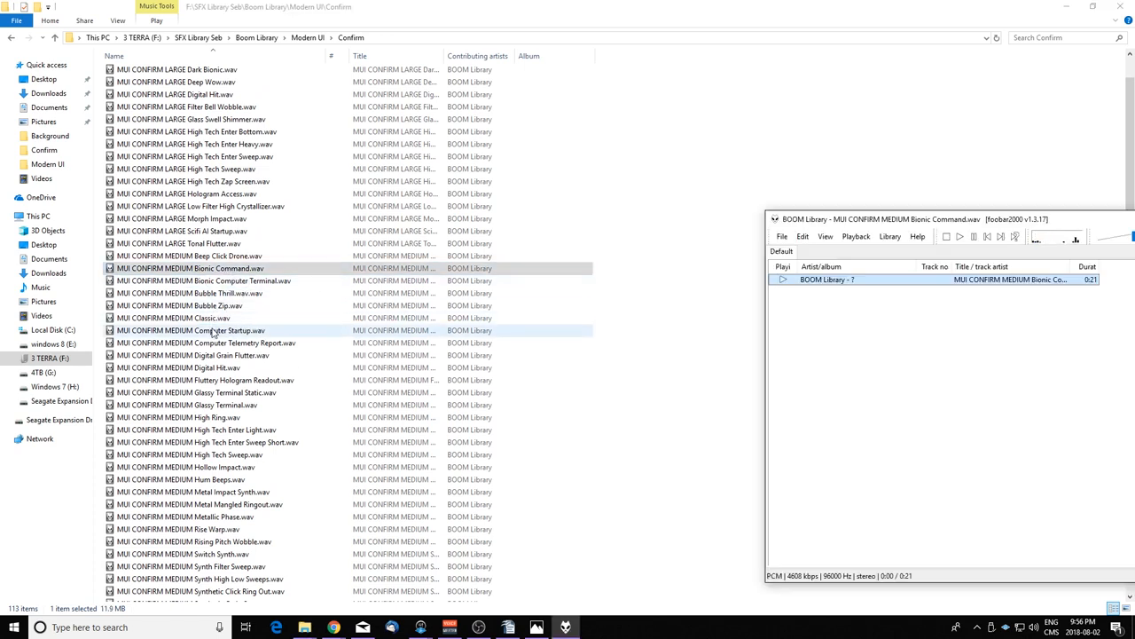
pyautogui.click(173, 317)
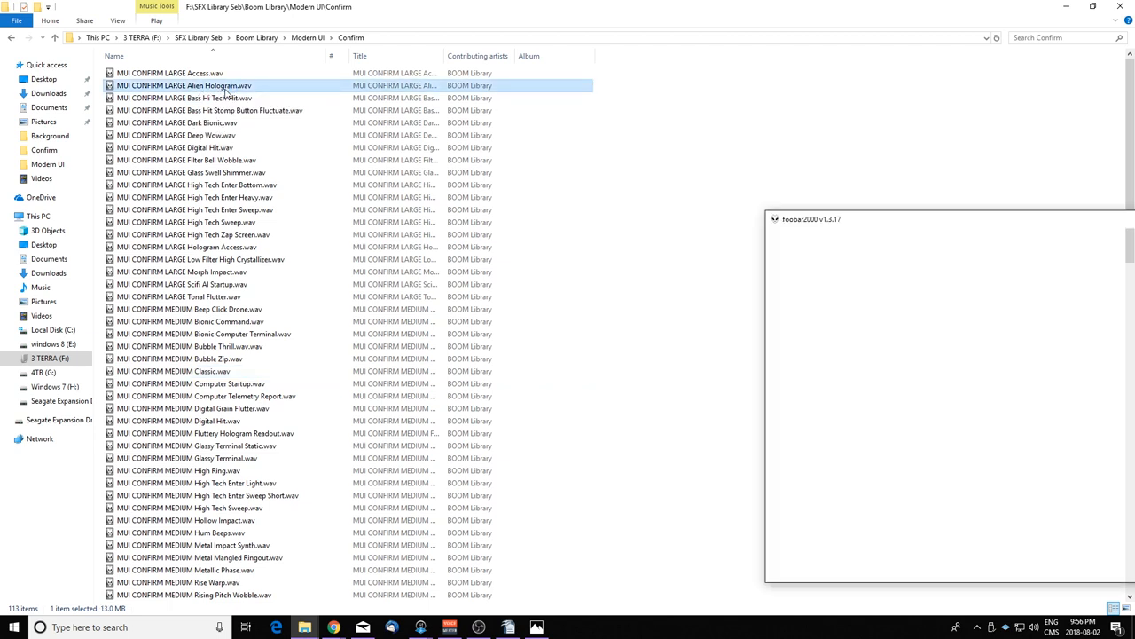
pyautogui.doubleClick(182, 86)
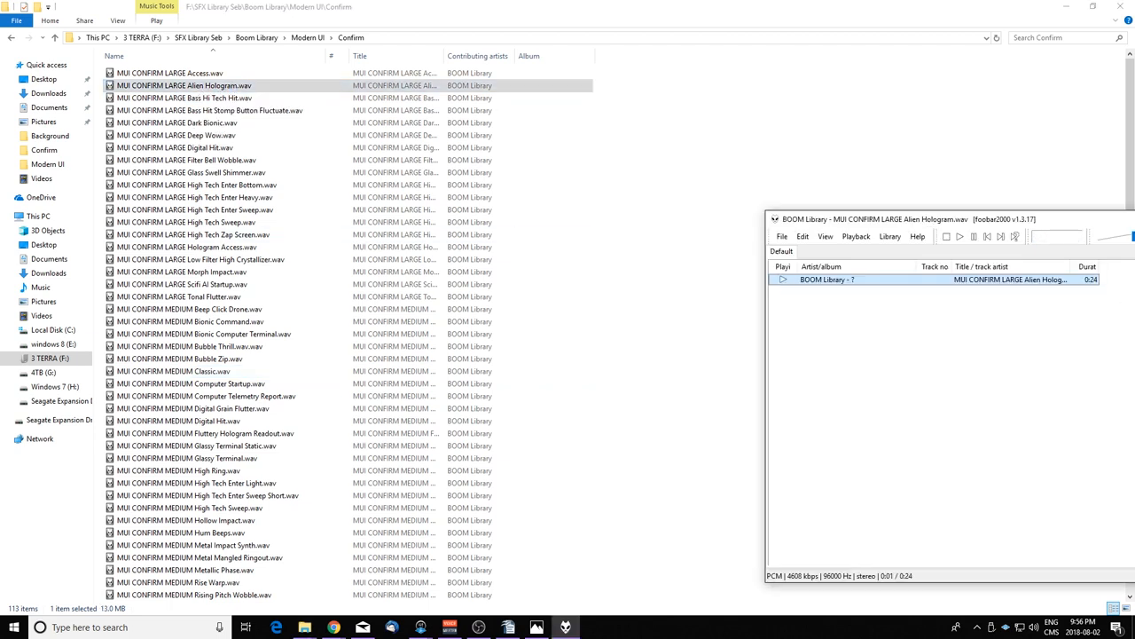
pyautogui.doubleClick(174, 147)
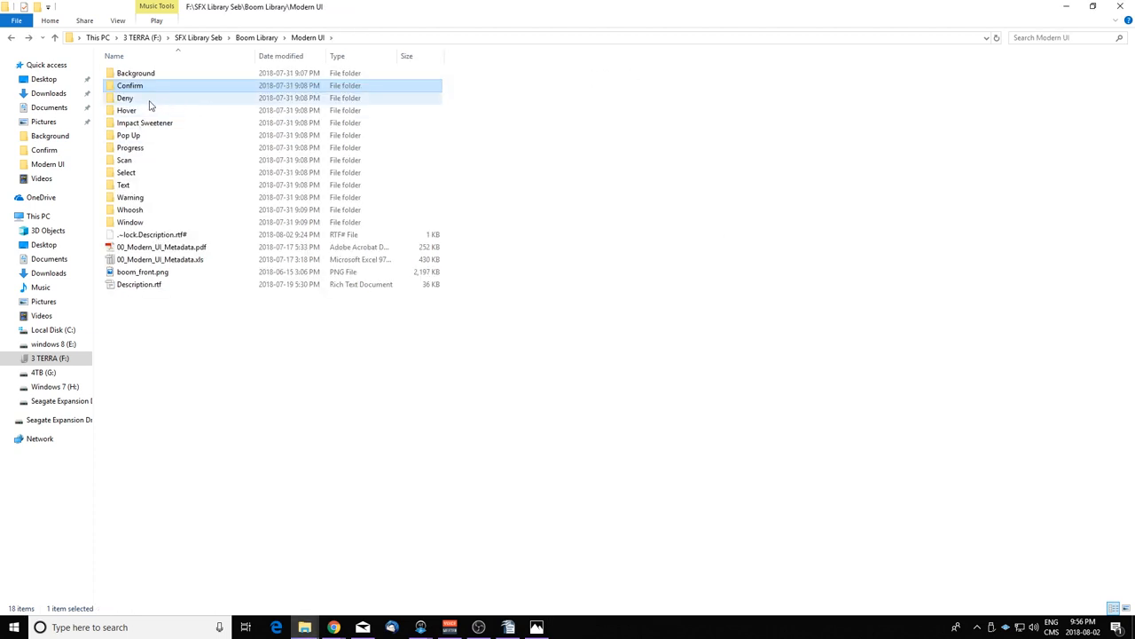
pyautogui.doubleClick(125, 97)
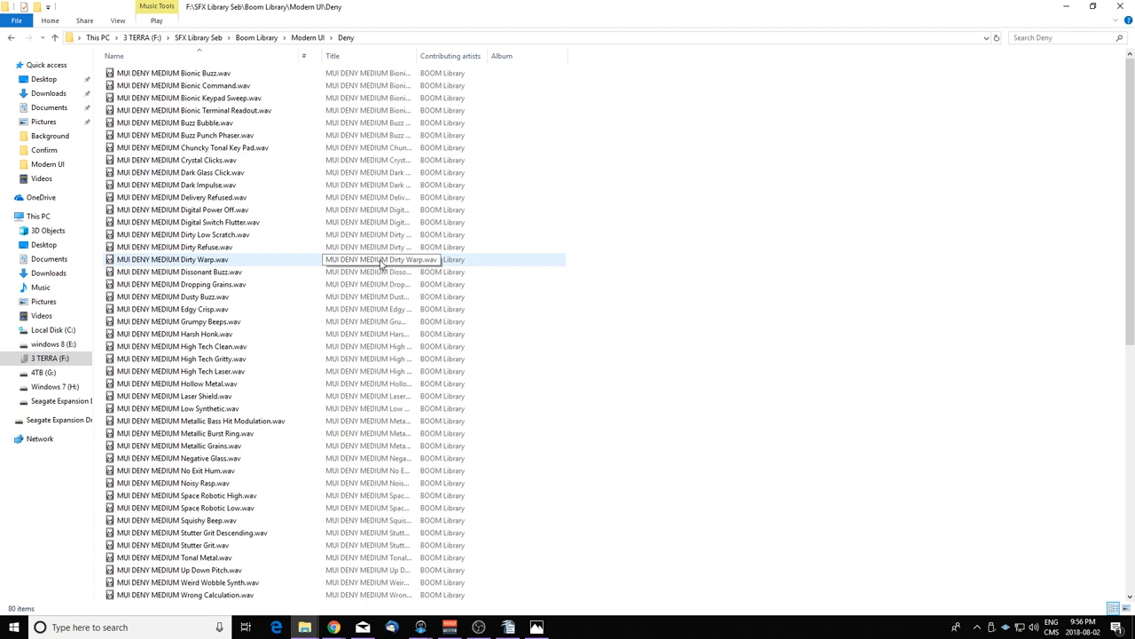
pyautogui.click(177, 383)
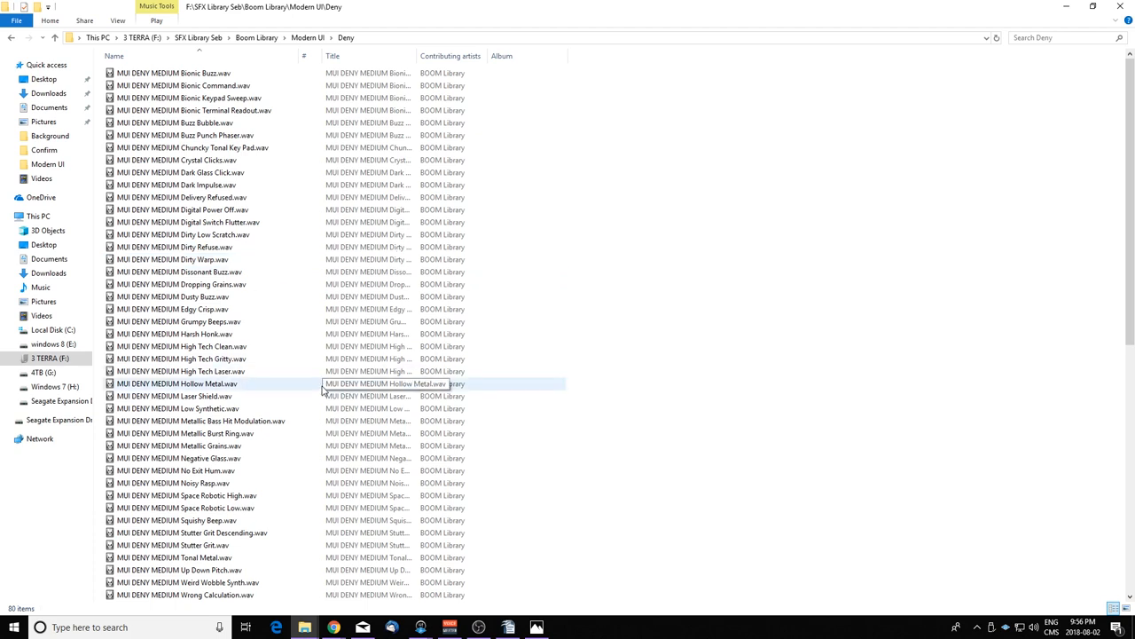
pyautogui.scroll(-3)
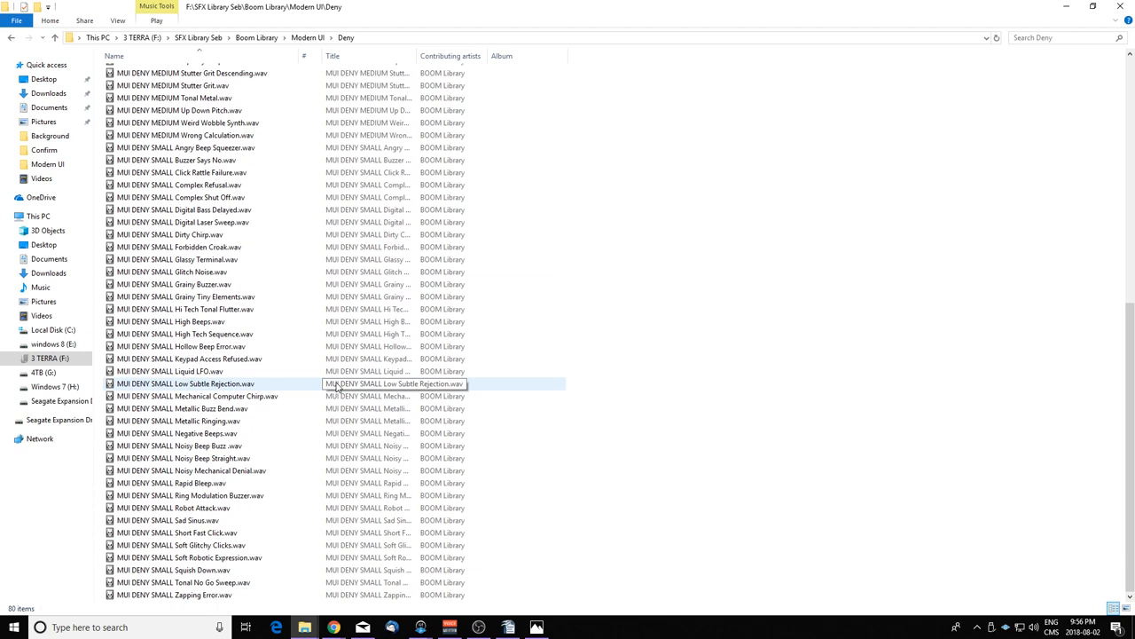
pyautogui.click(195, 396)
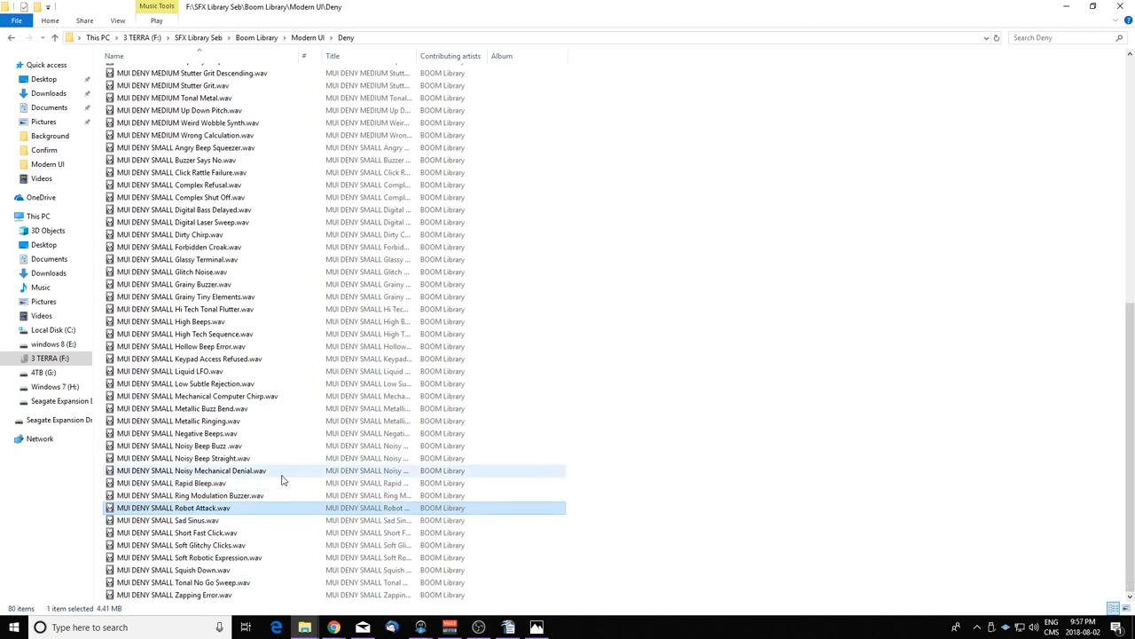
pyautogui.moveTo(283, 479)
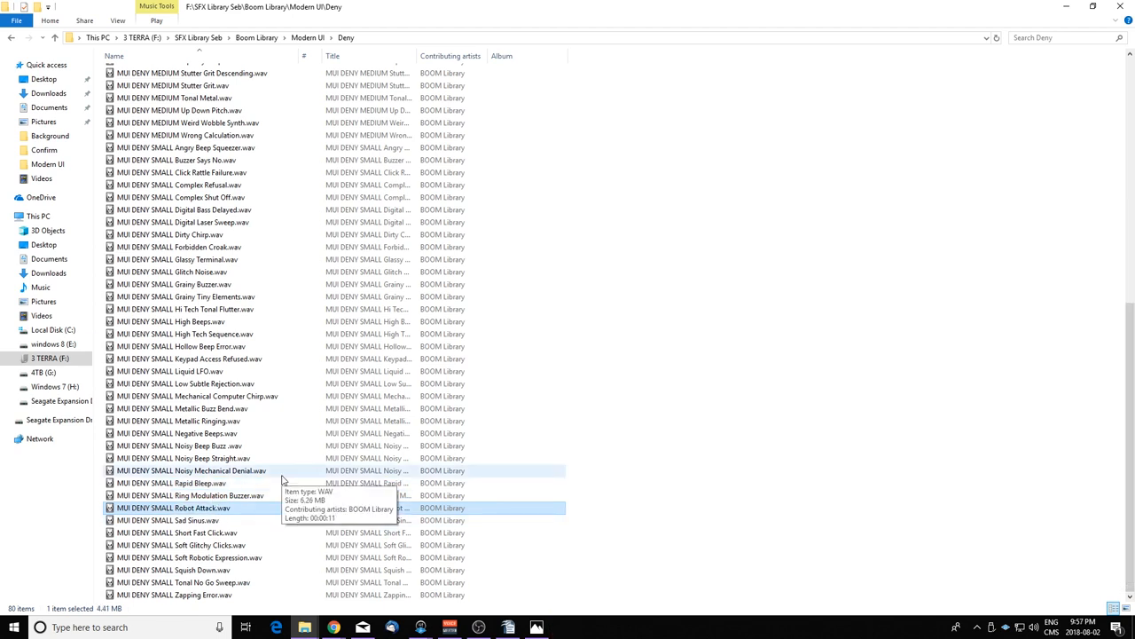
pyautogui.moveTo(247, 433)
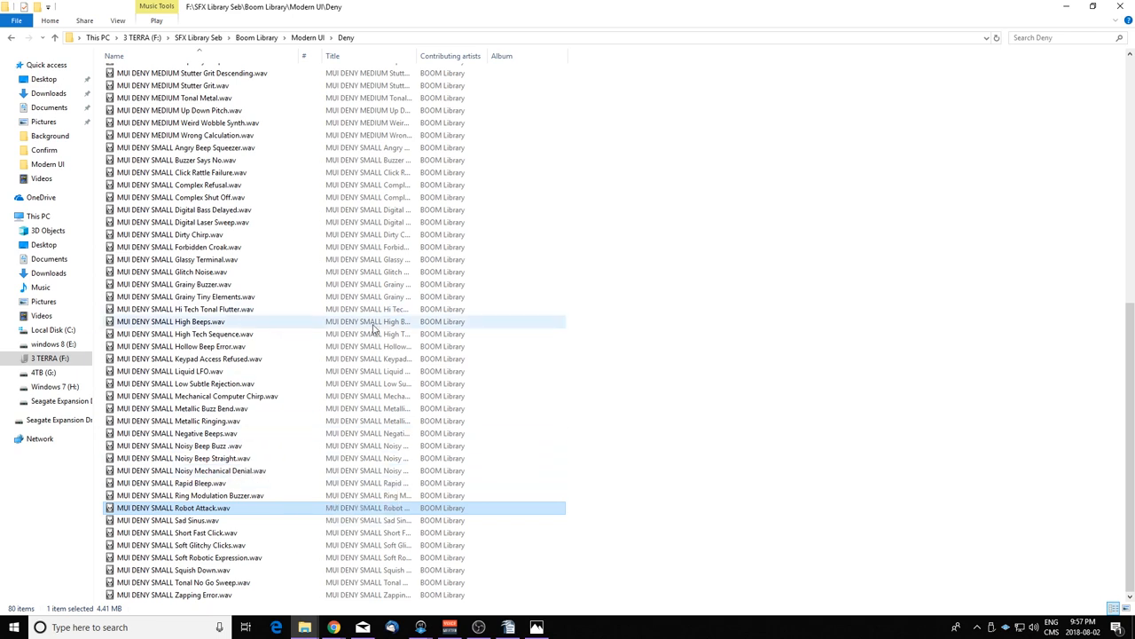
pyautogui.scroll(3)
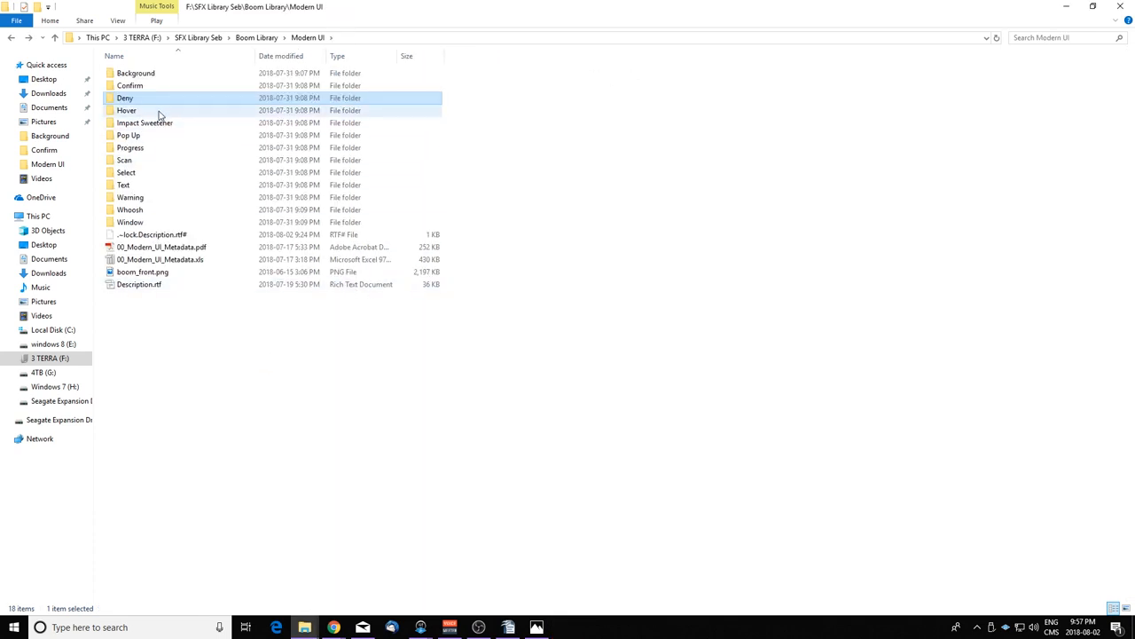
# Look inside the Hover folder, then return to the Modern UI folder list
pyautogui.doubleClick(126, 110)
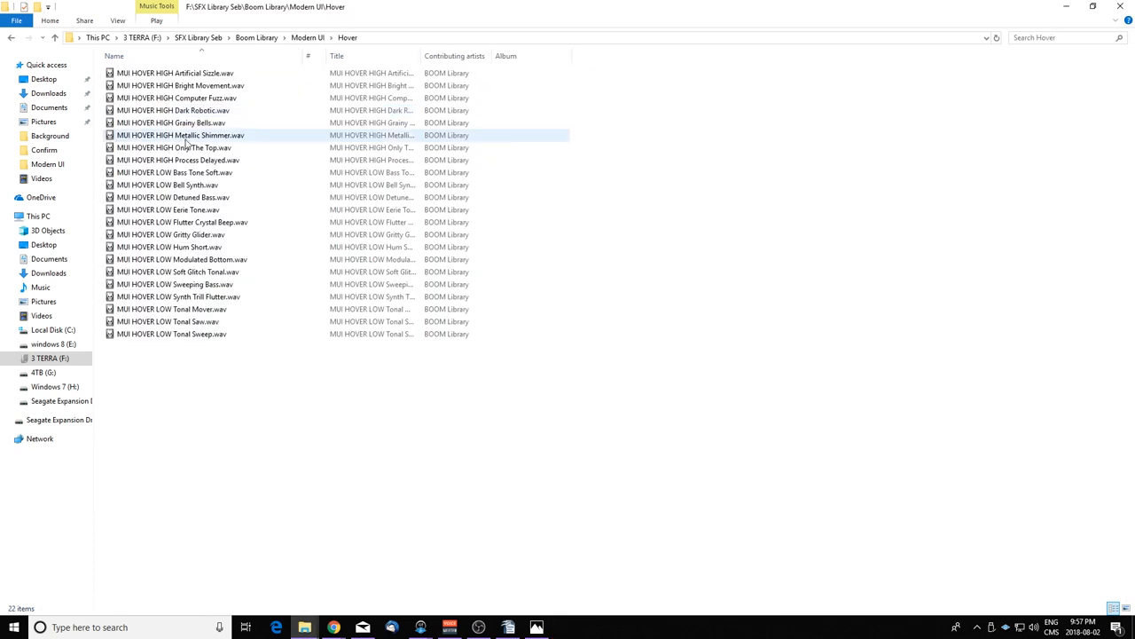
pyautogui.click(177, 123)
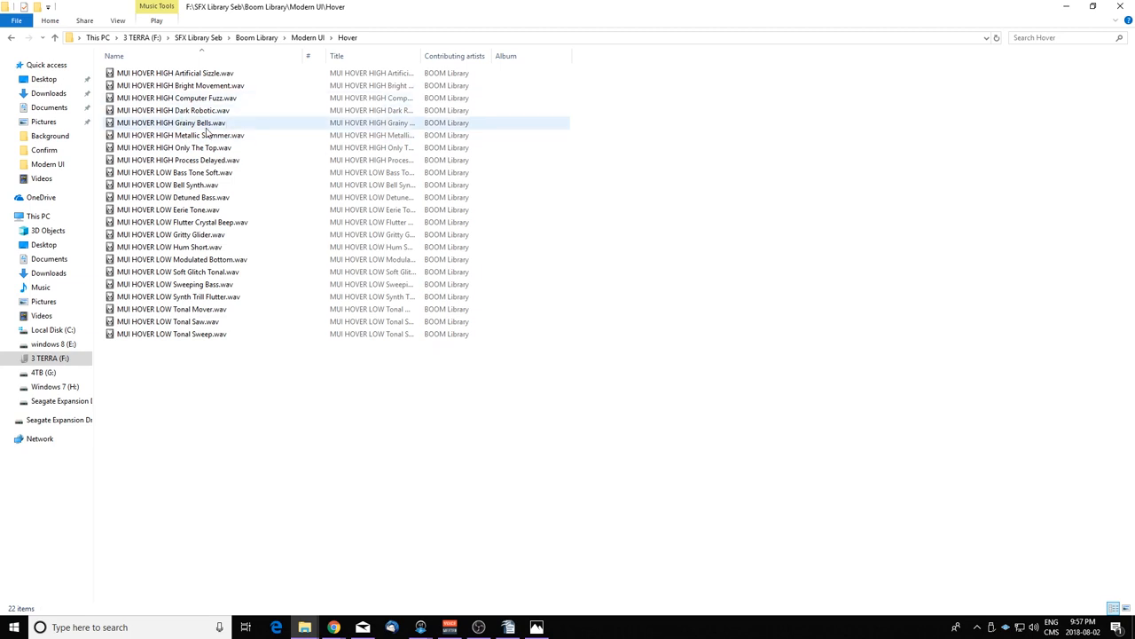
pyautogui.doubleClick(170, 123)
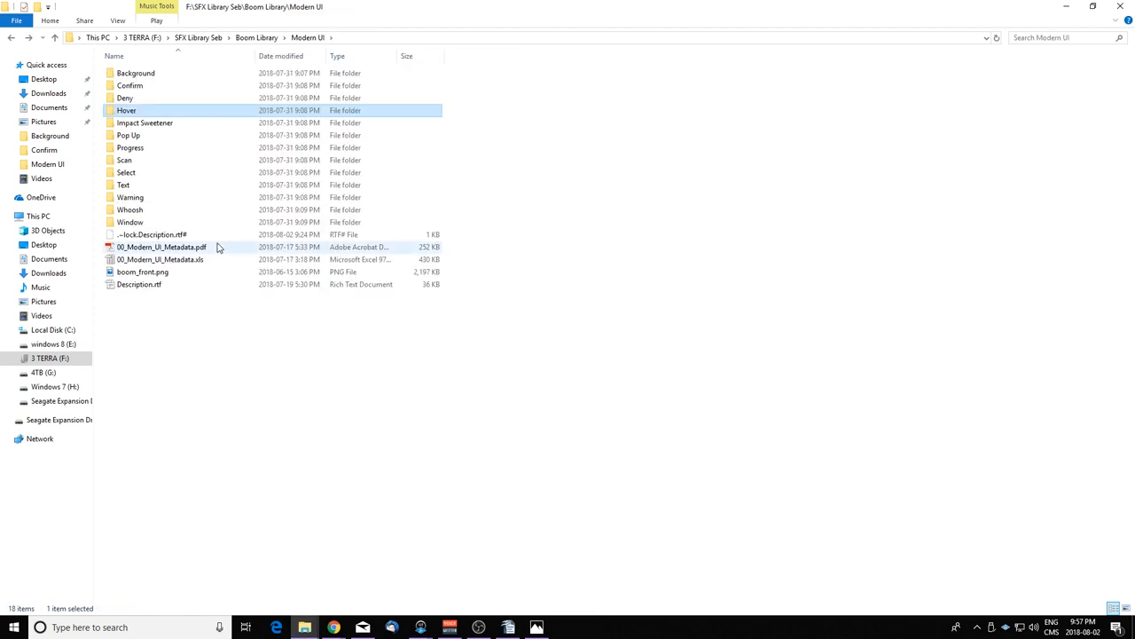
# Open Impact Sweetener, play Rumble Hit High Tech, and select Impact Down
pyautogui.doubleClick(145, 123)
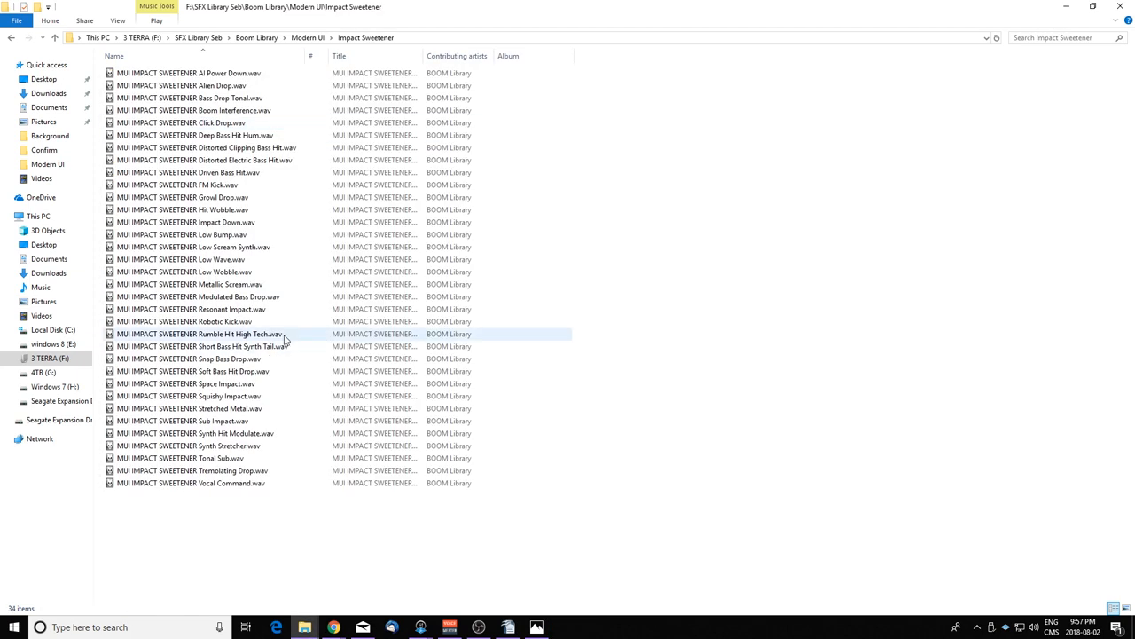
pyautogui.moveTo(288, 335)
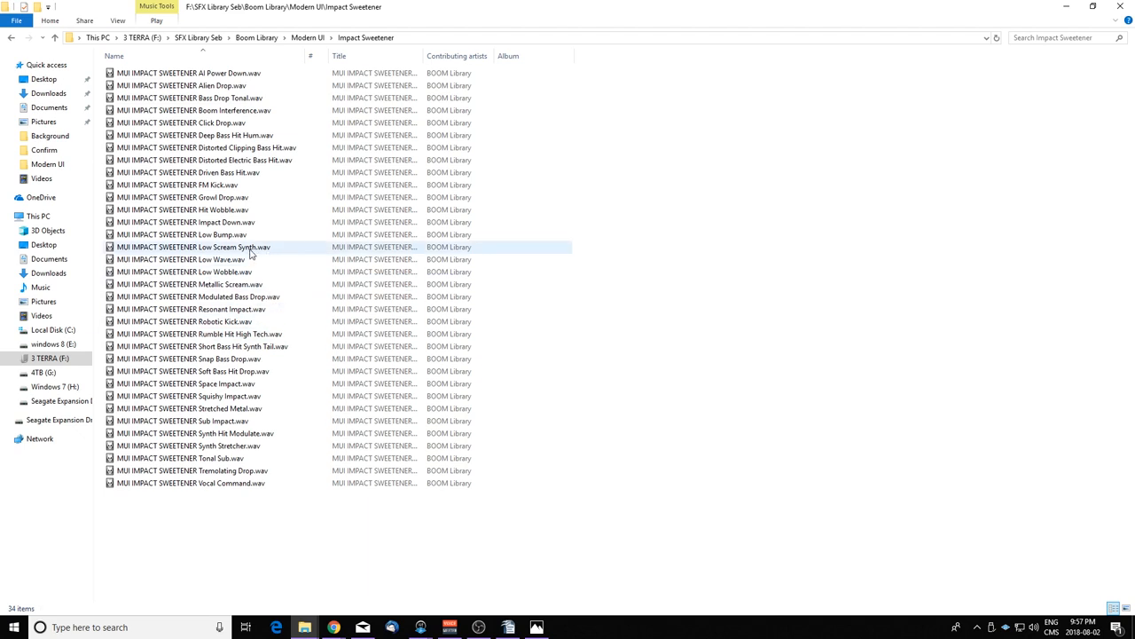
pyautogui.click(222, 333)
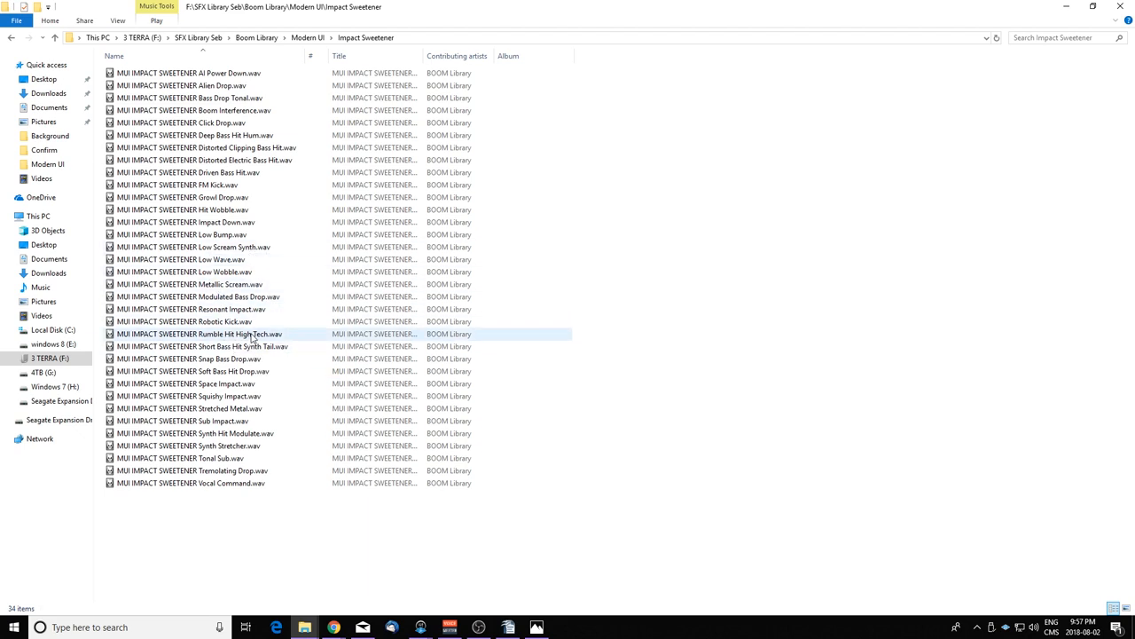
pyautogui.doubleClick(198, 334)
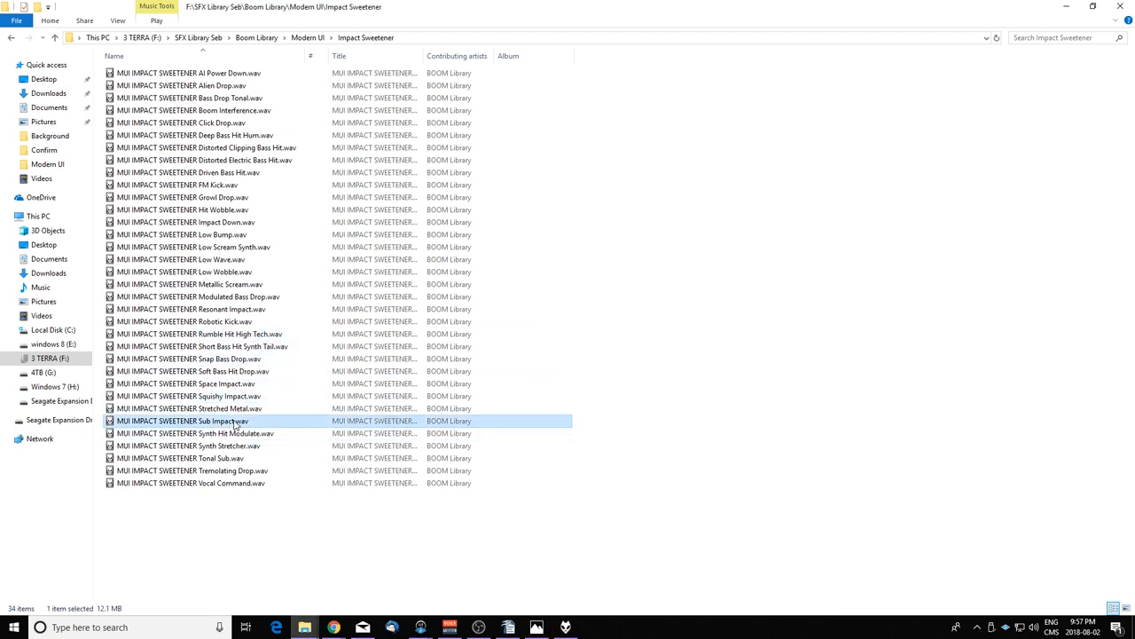
pyautogui.click(185, 222)
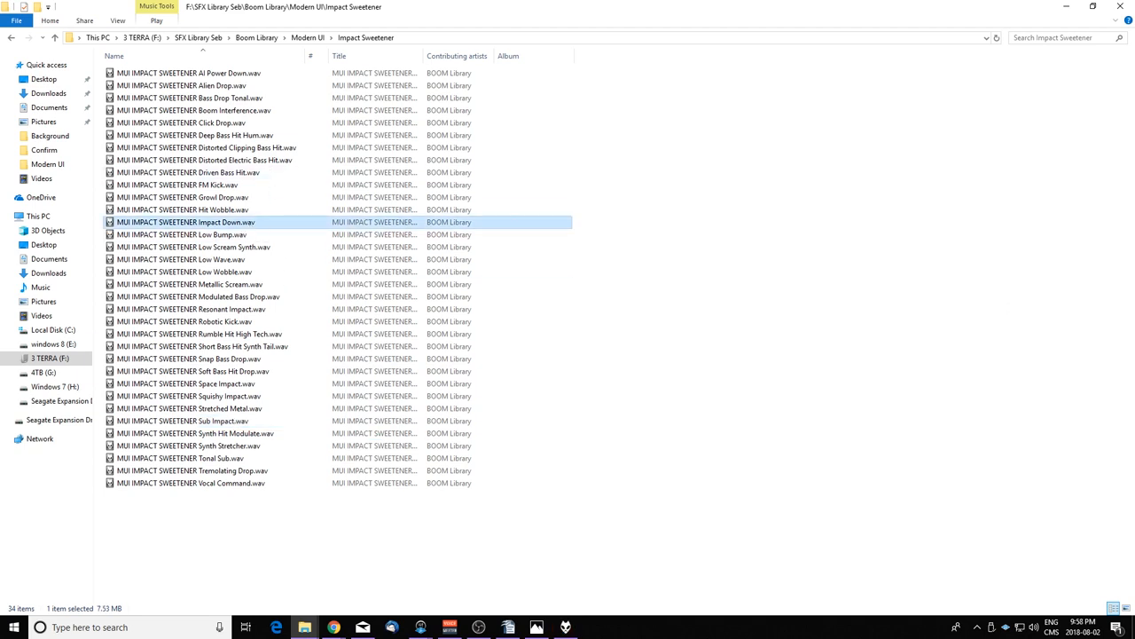
pyautogui.click(307, 37)
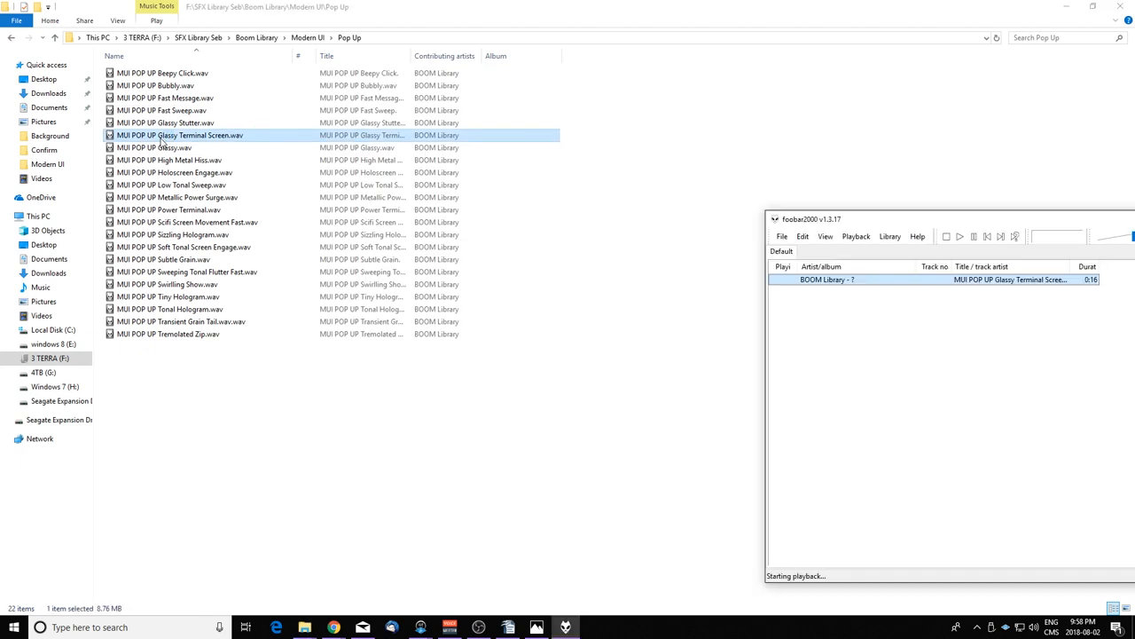
# Return from the Pop Up folder to the Modern UI folder list
pyautogui.click(174, 173)
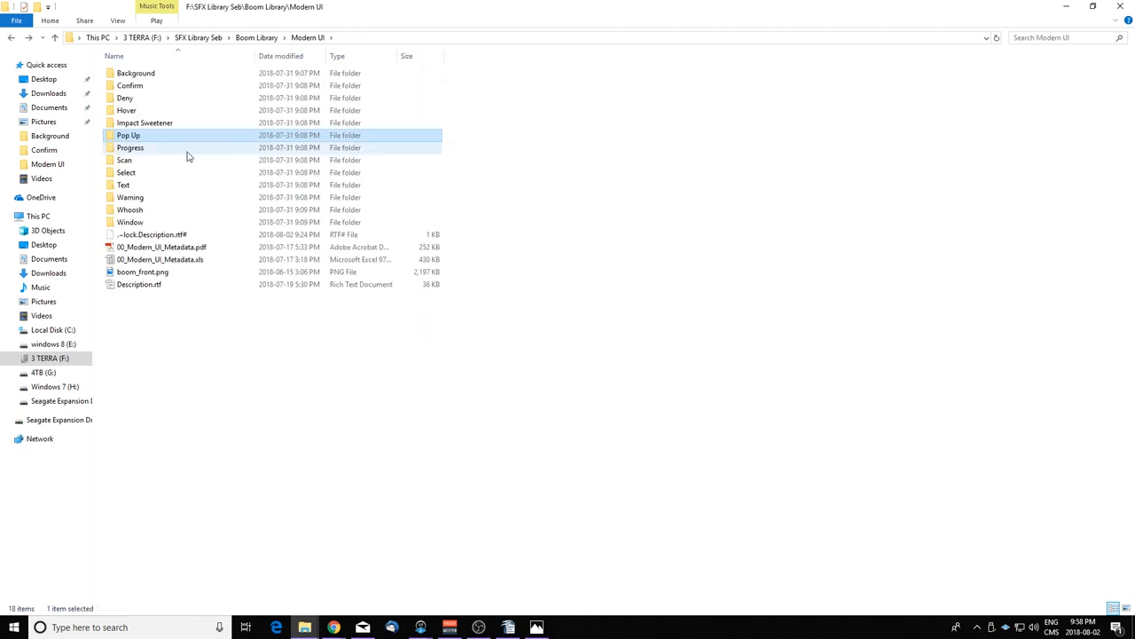
pyautogui.moveTo(131, 148)
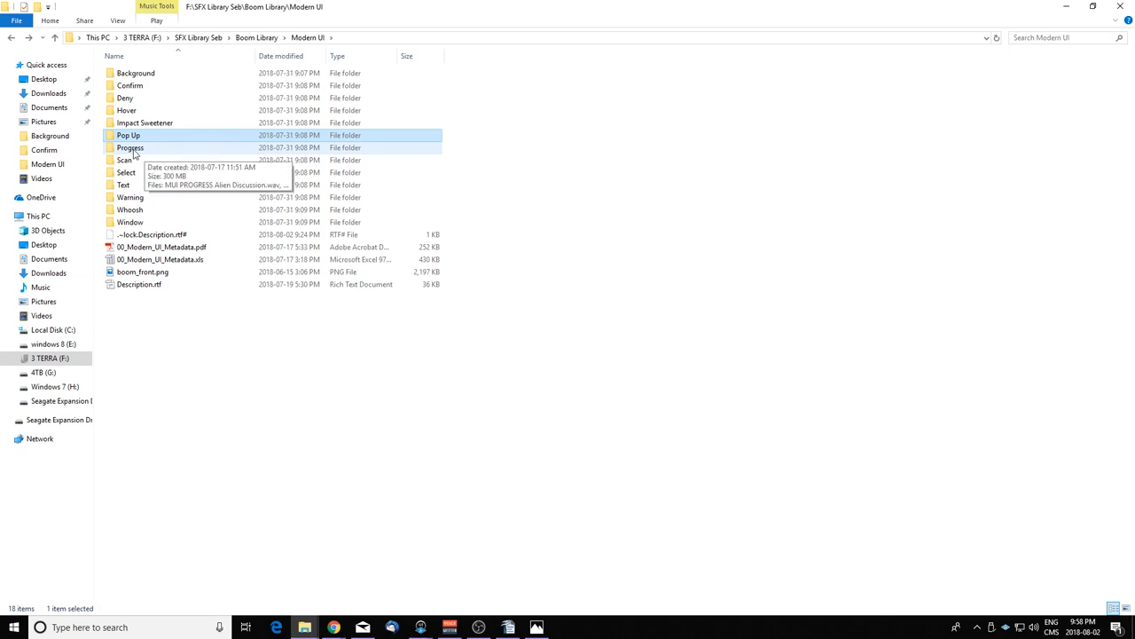
# Open Progress, play Flutter Fast in foobar2000, and return to Modern UI
pyautogui.doubleClick(129, 148)
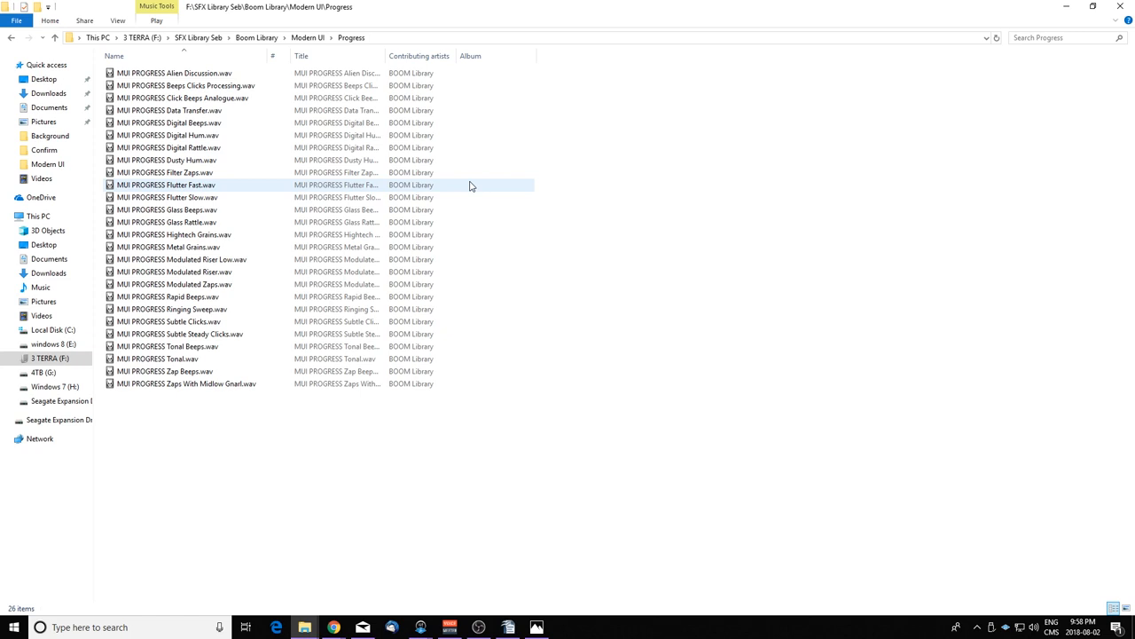
pyautogui.click(195, 184)
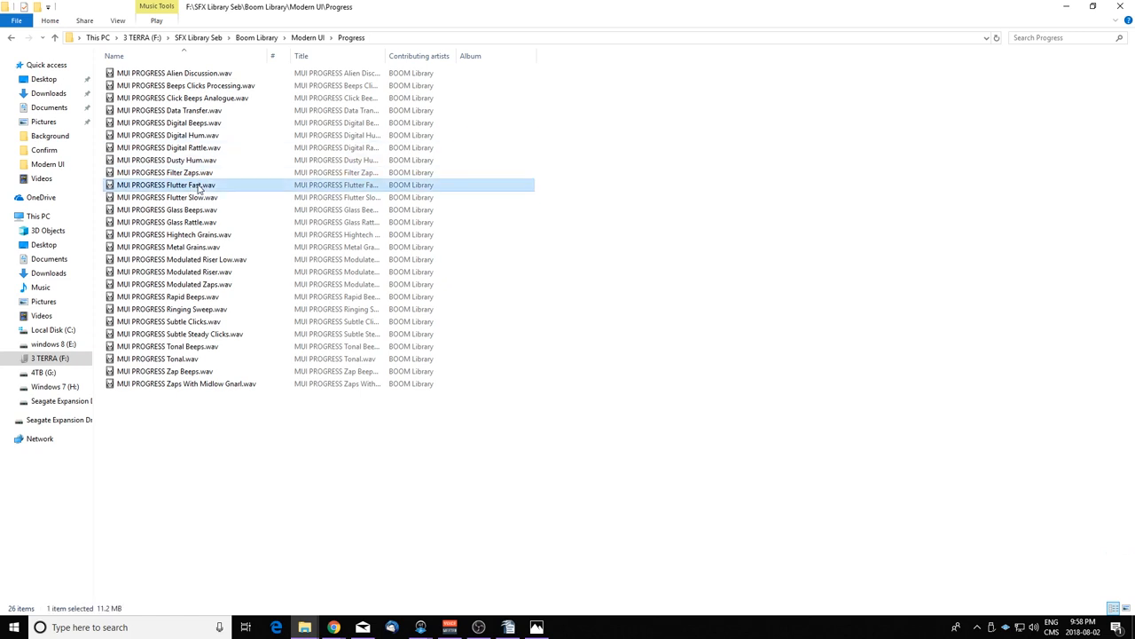
pyautogui.doubleClick(165, 184)
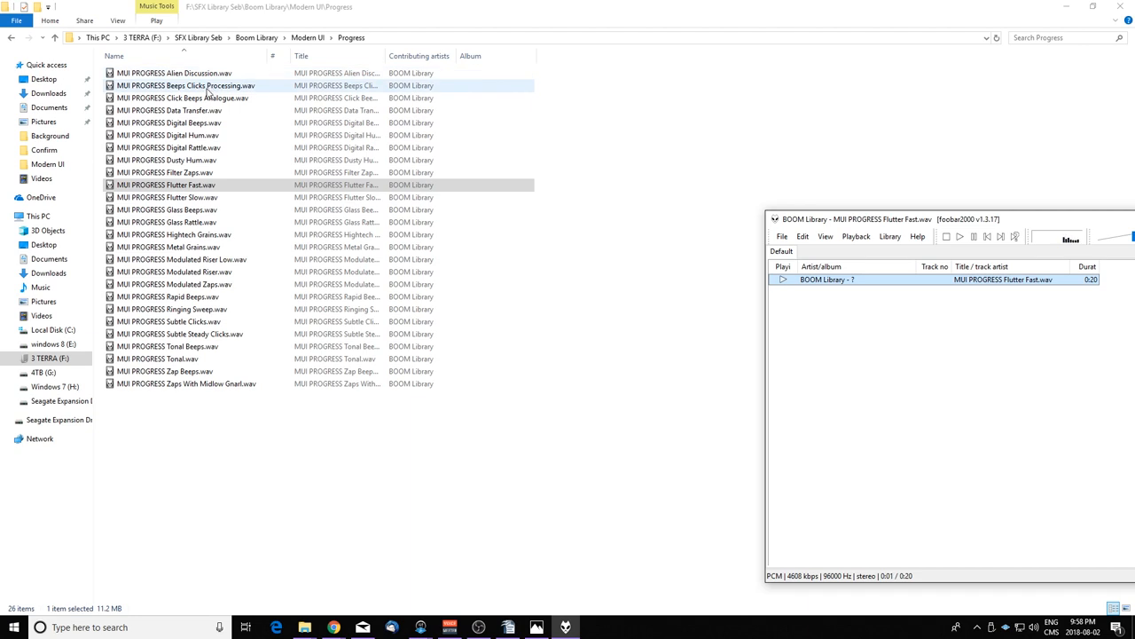
pyautogui.click(186, 85)
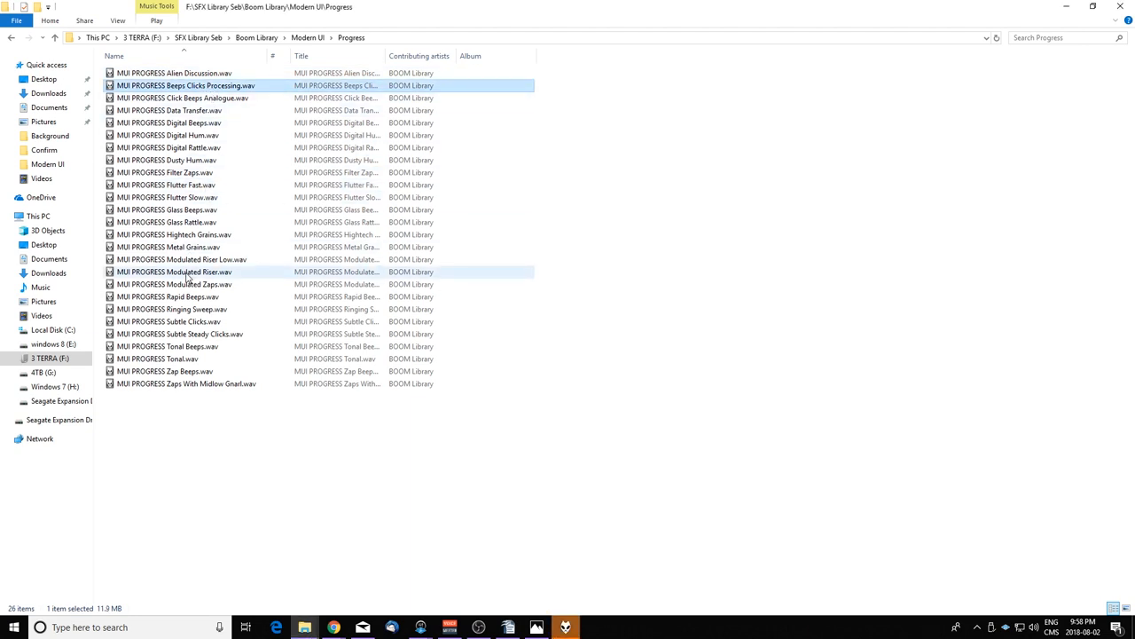
pyautogui.click(175, 284)
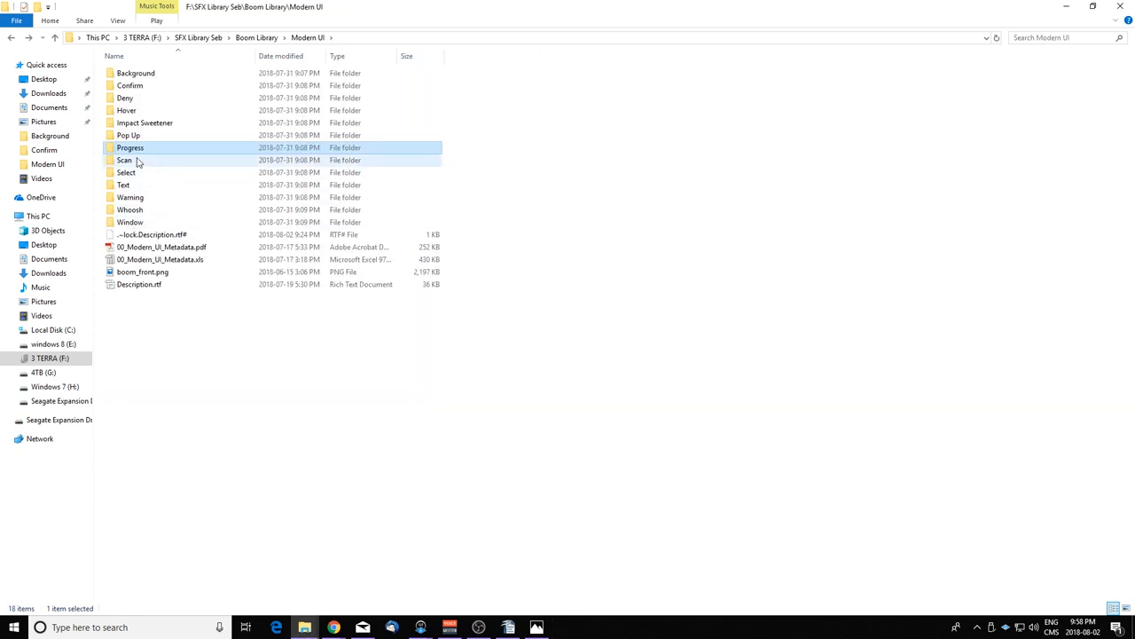
pyautogui.doubleClick(124, 160)
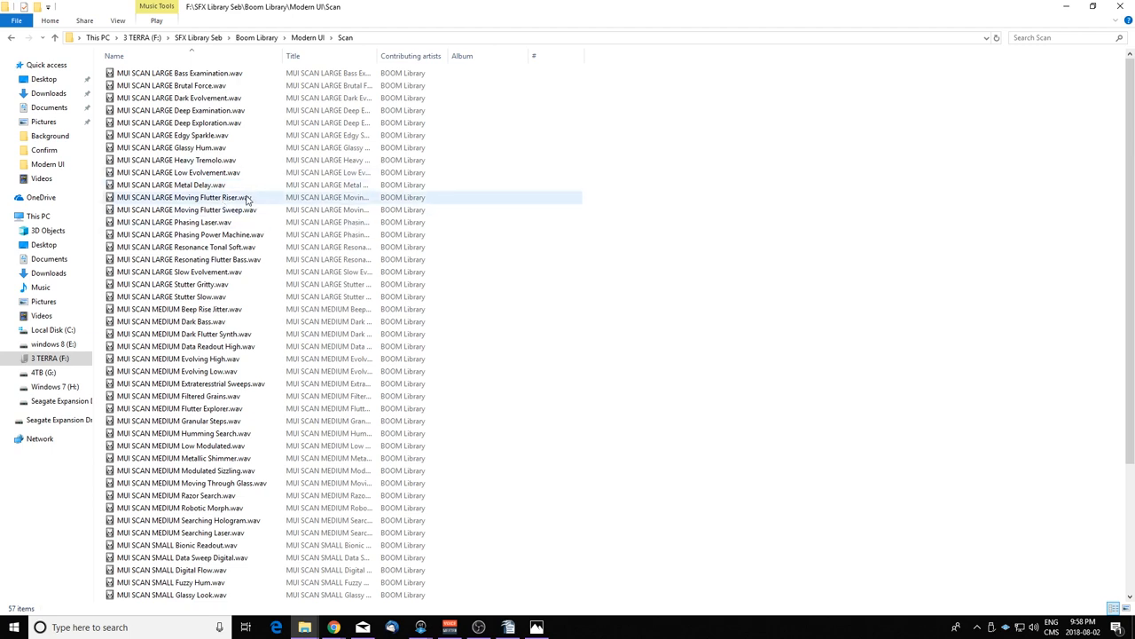
pyautogui.doubleClick(173, 221)
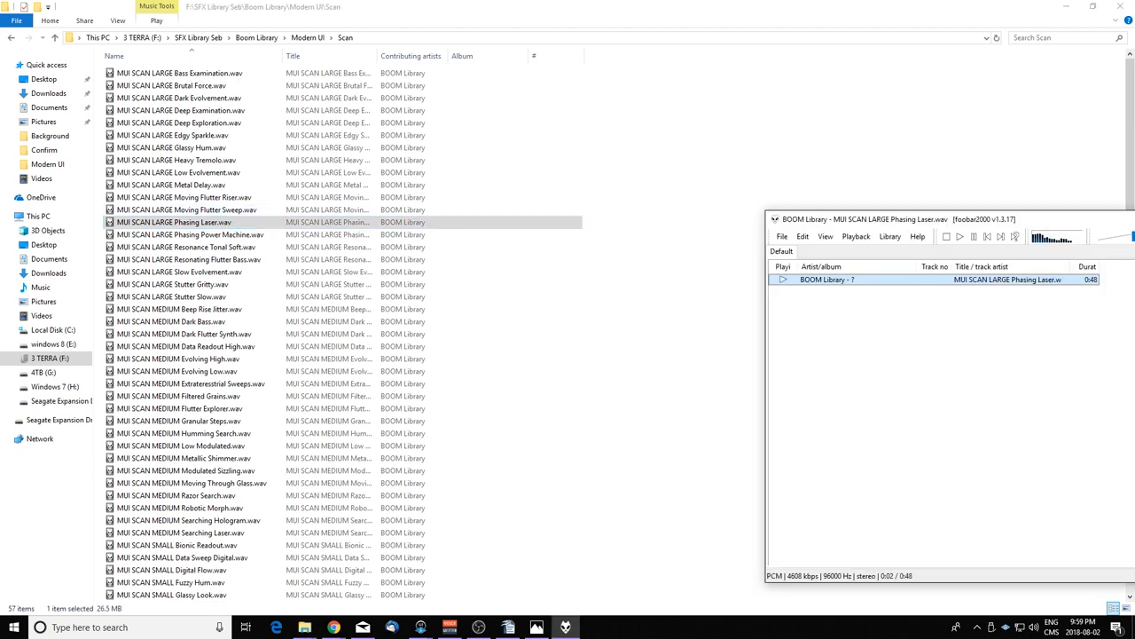
pyautogui.click(170, 322)
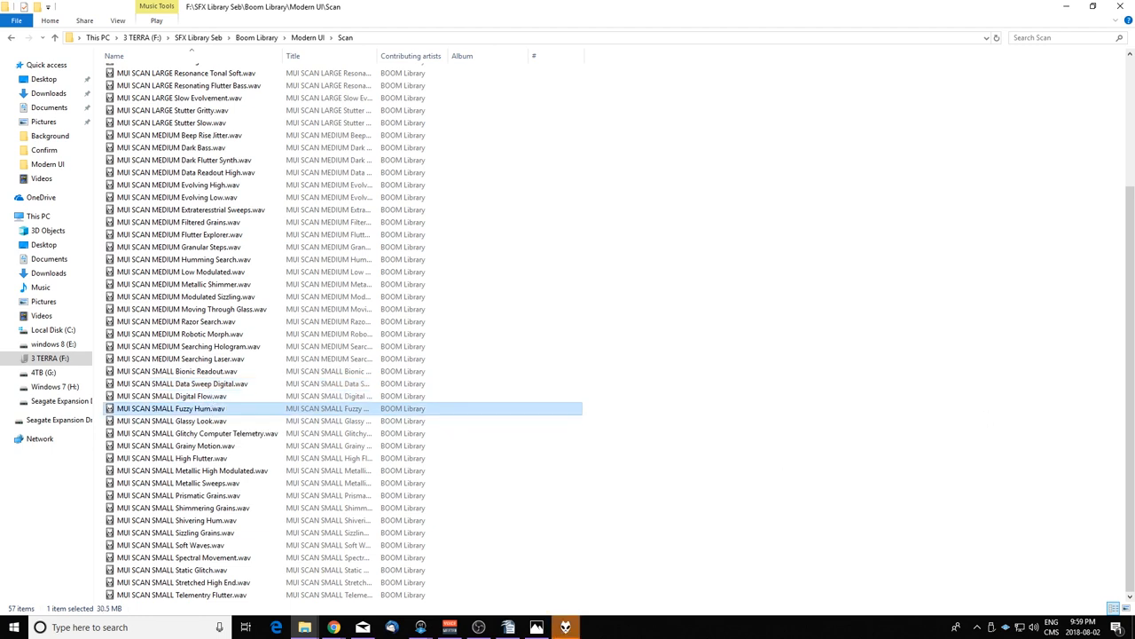
pyautogui.doubleClick(170, 408)
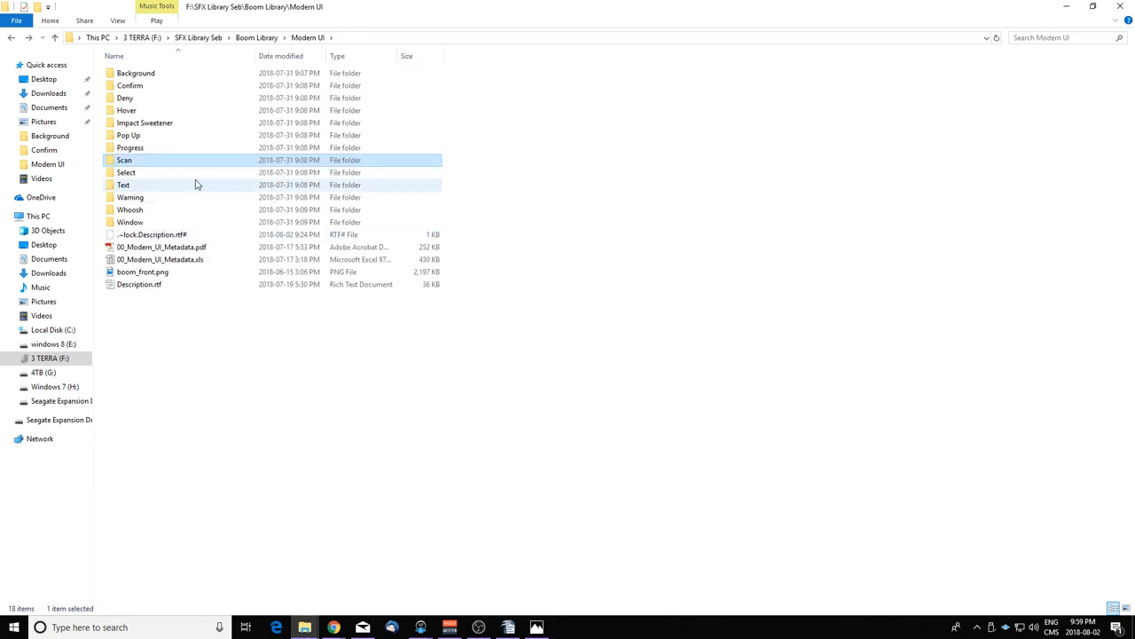
pyautogui.moveTo(160, 172)
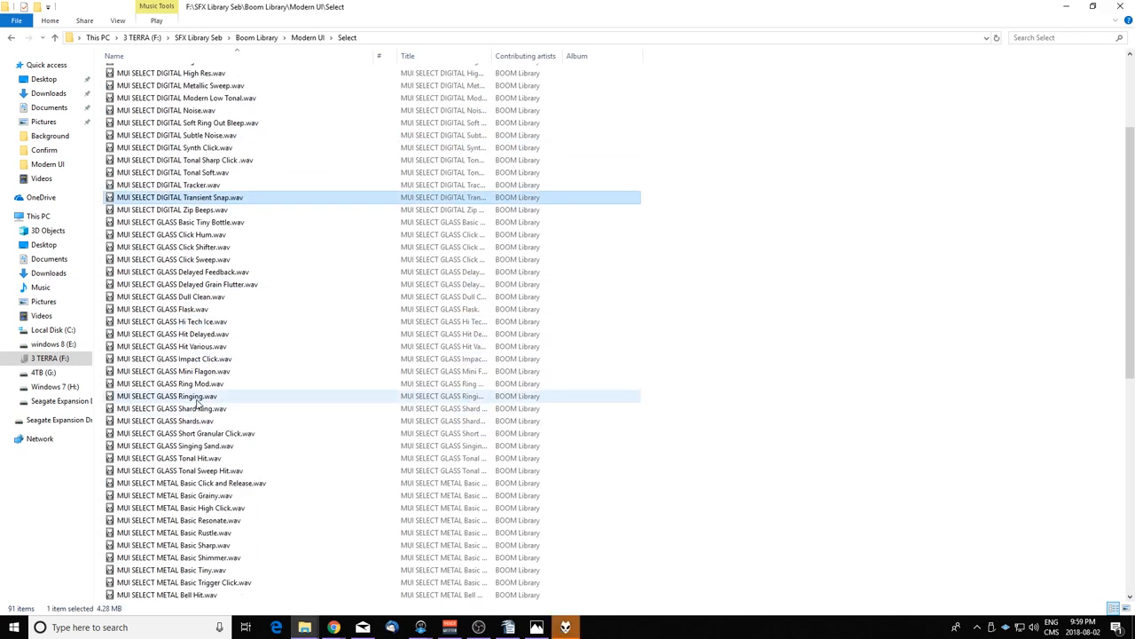
pyautogui.scroll(-3)
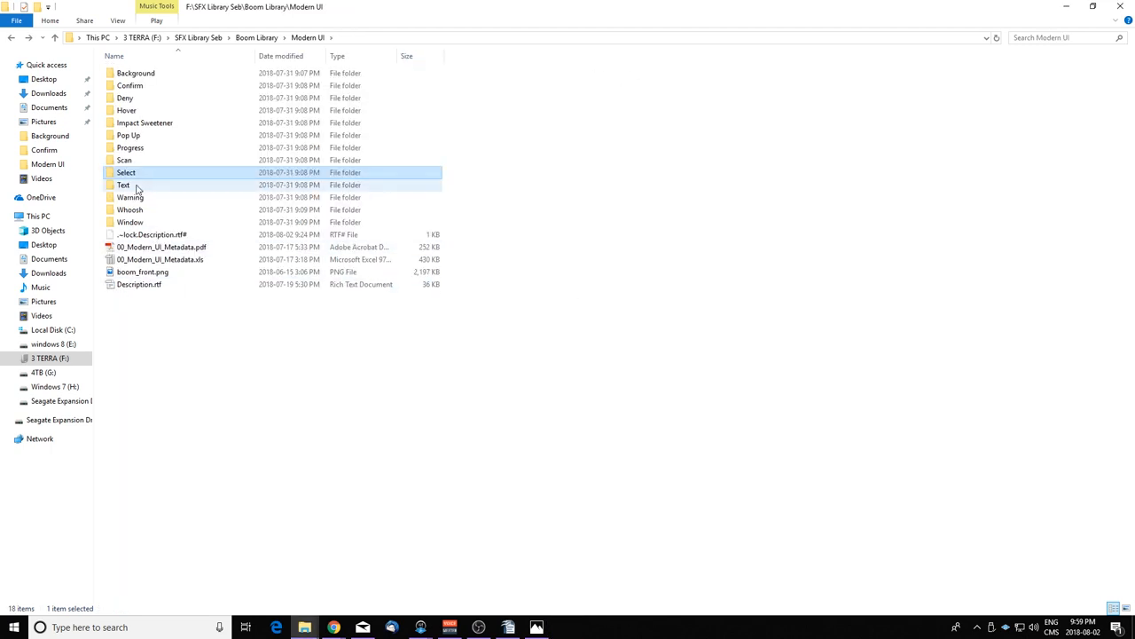
pyautogui.doubleClick(123, 184)
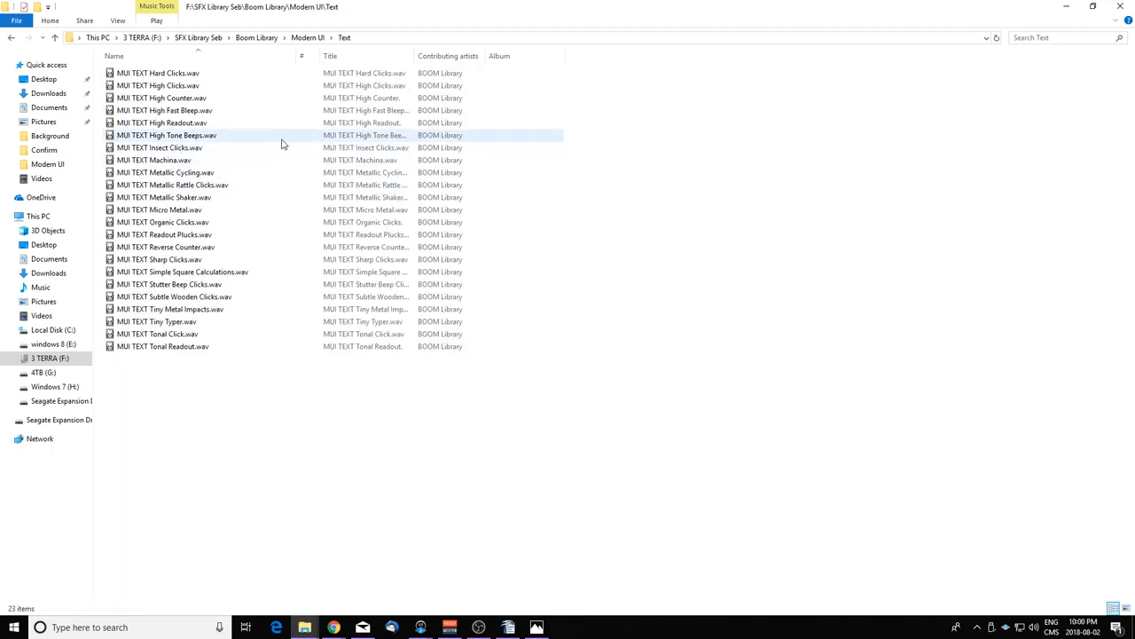
pyautogui.moveTo(283, 142)
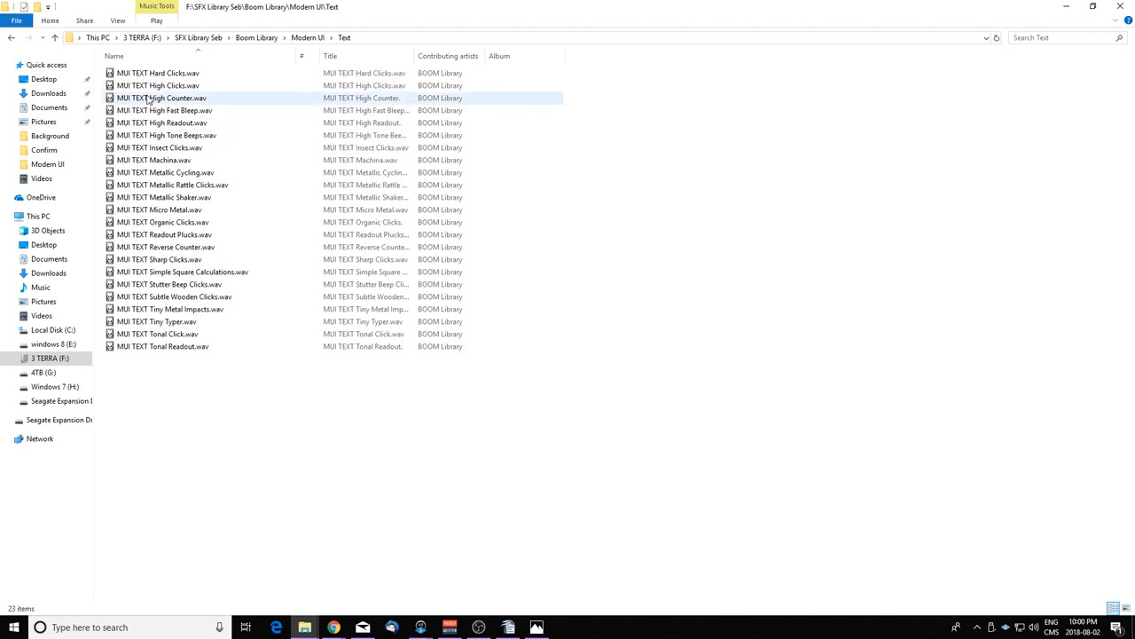
pyautogui.moveTo(189, 98)
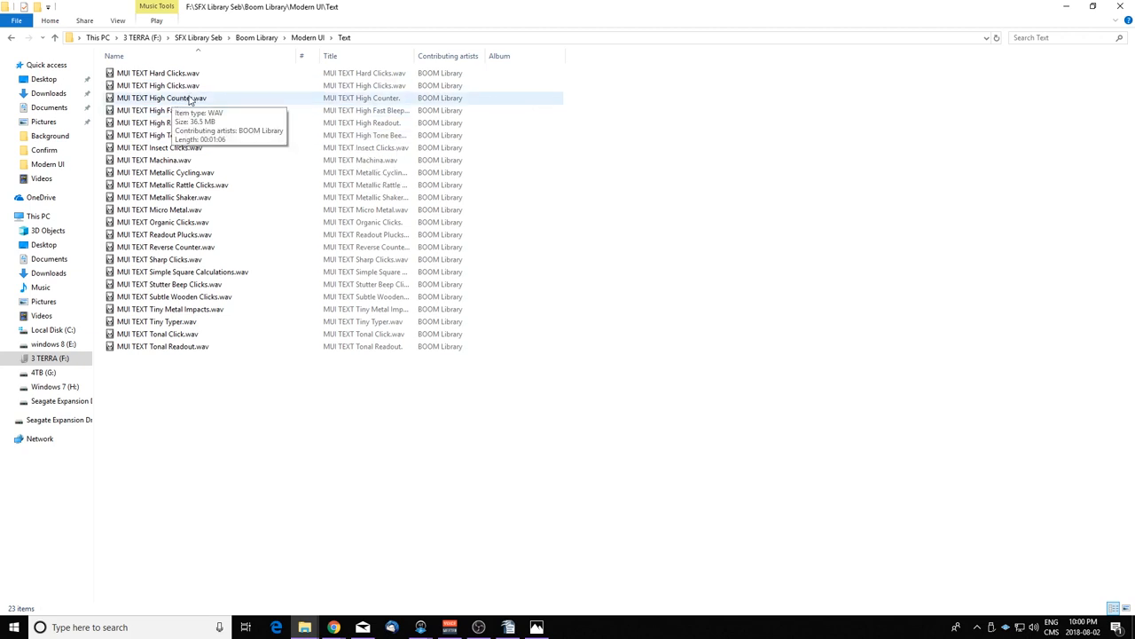
pyautogui.doubleClick(157, 86)
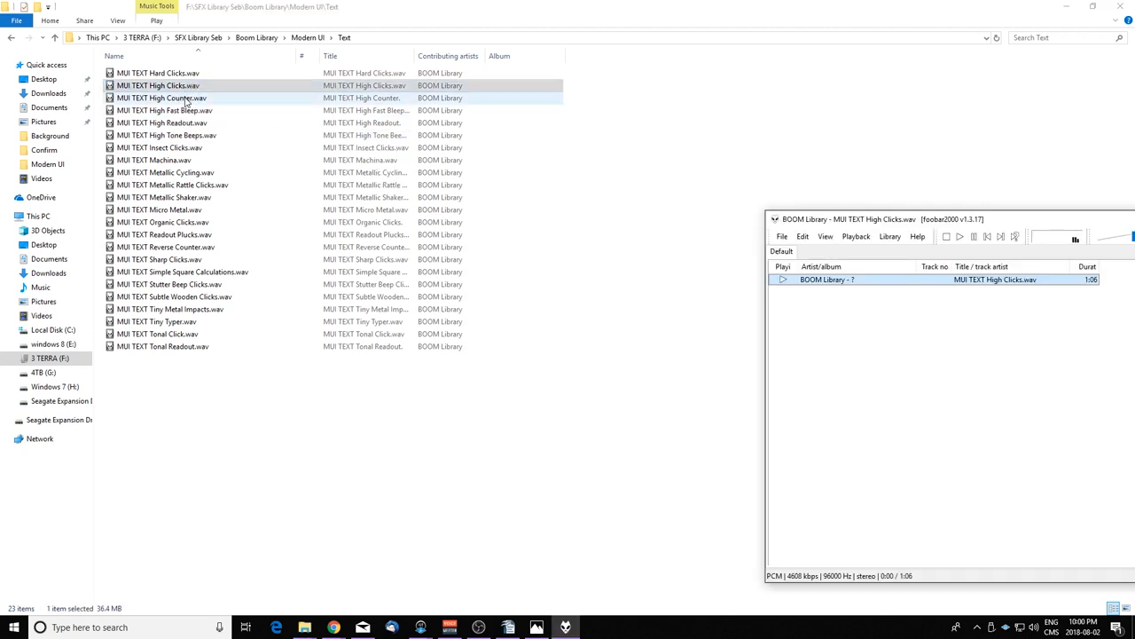
pyautogui.click(161, 98)
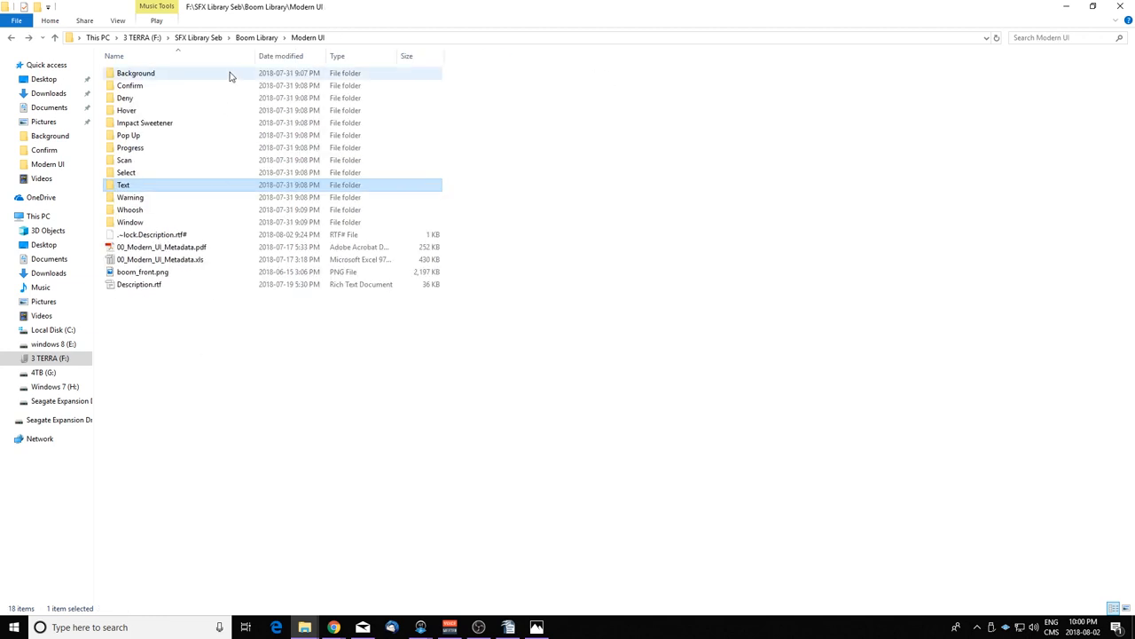
pyautogui.moveTo(145, 197)
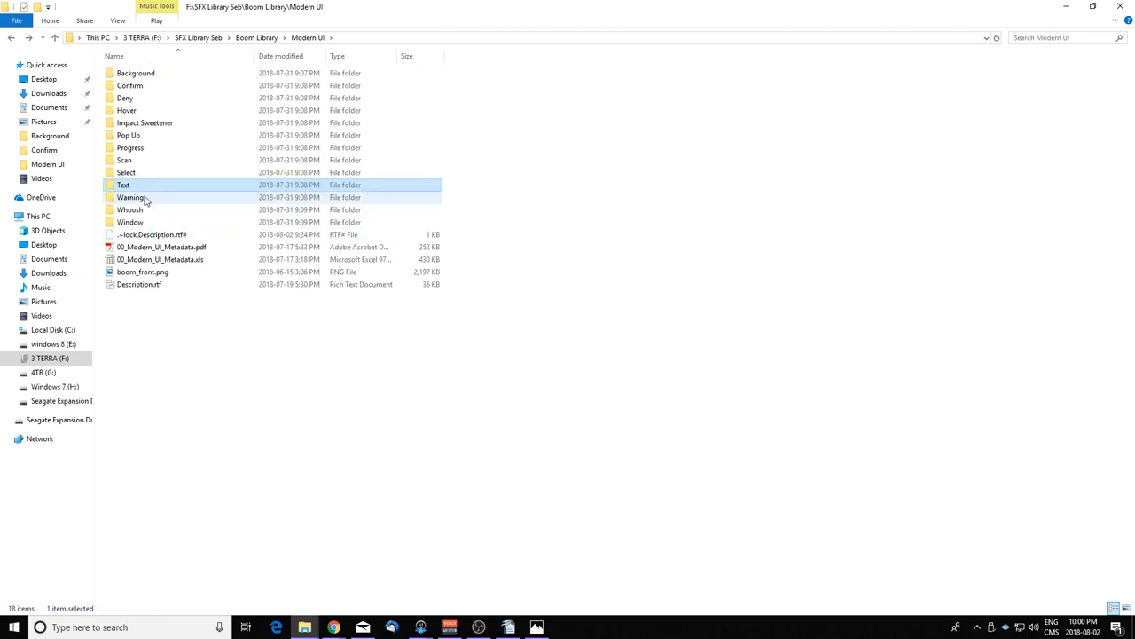
pyautogui.doubleClick(131, 197)
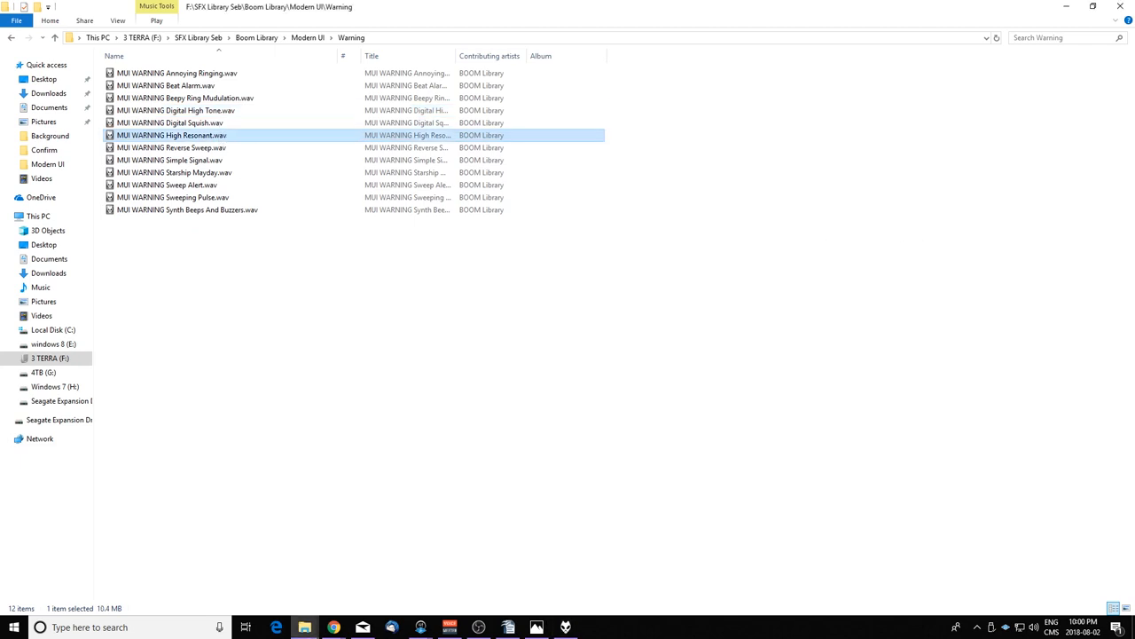
pyautogui.click(307, 37)
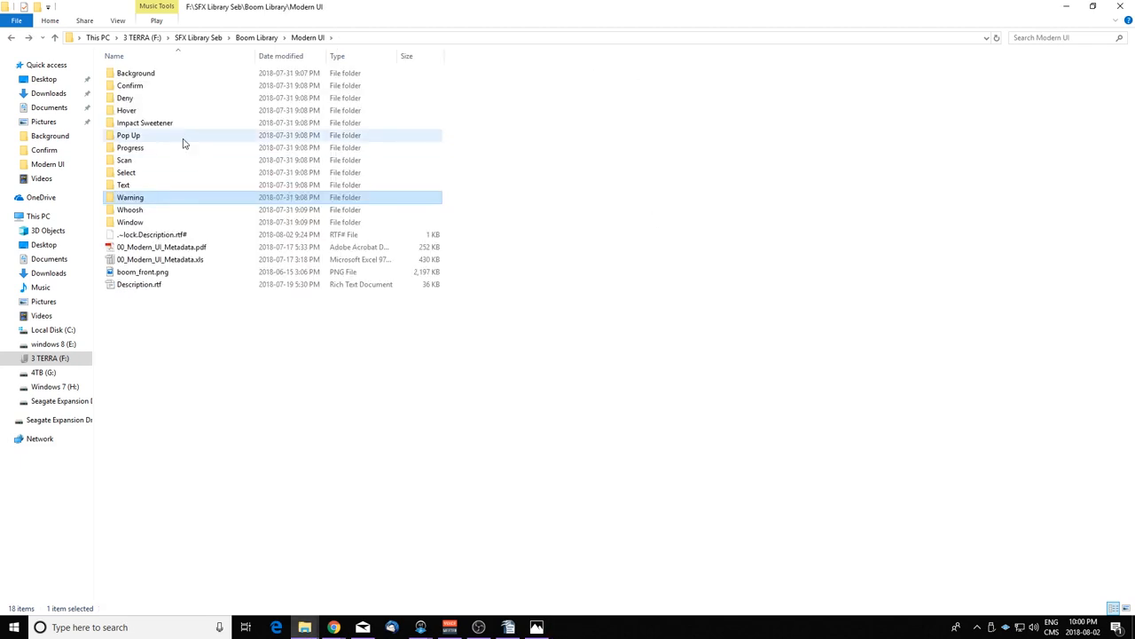
# Open Whoosh, play MUI WHOOSH LARGE Low Hum, go back, and open Window
pyautogui.doubleClick(129, 210)
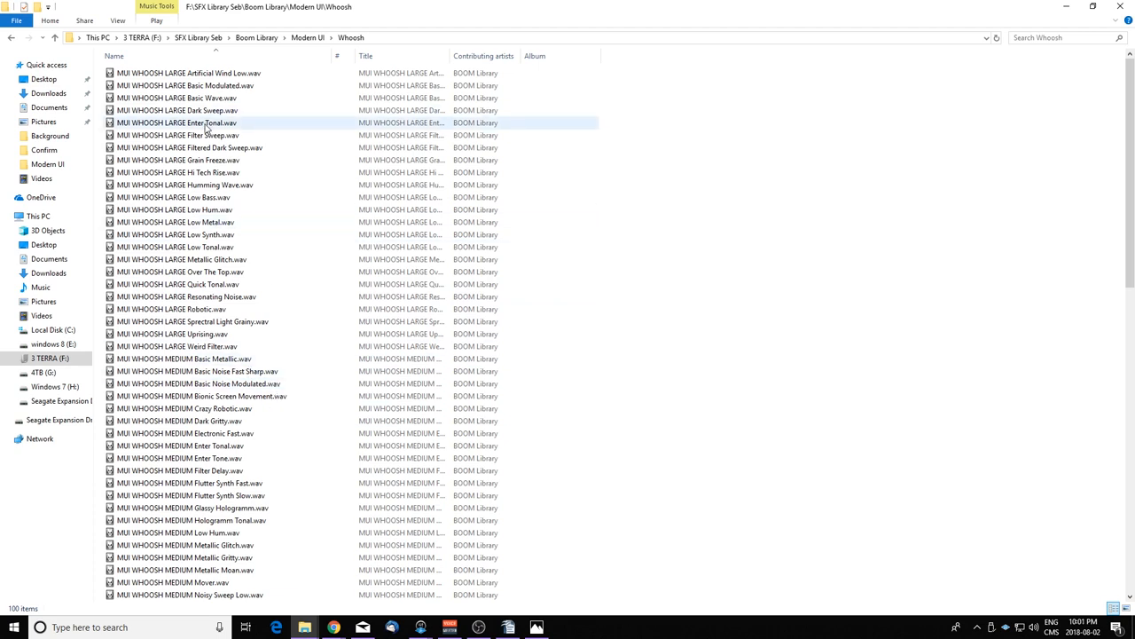
pyautogui.doubleClick(173, 209)
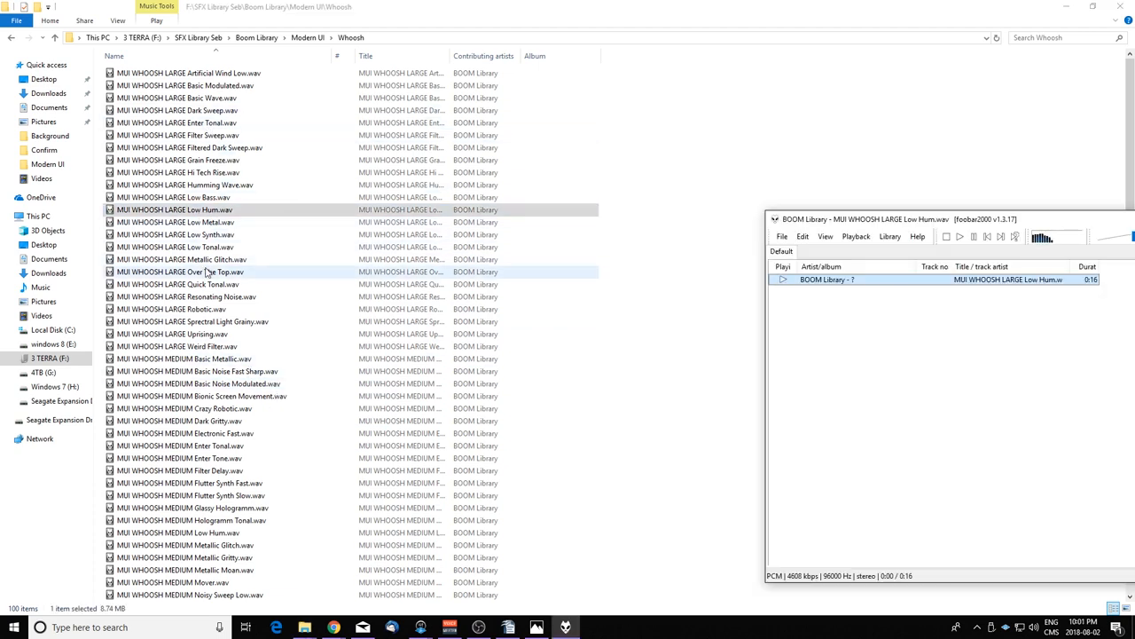
pyautogui.click(175, 247)
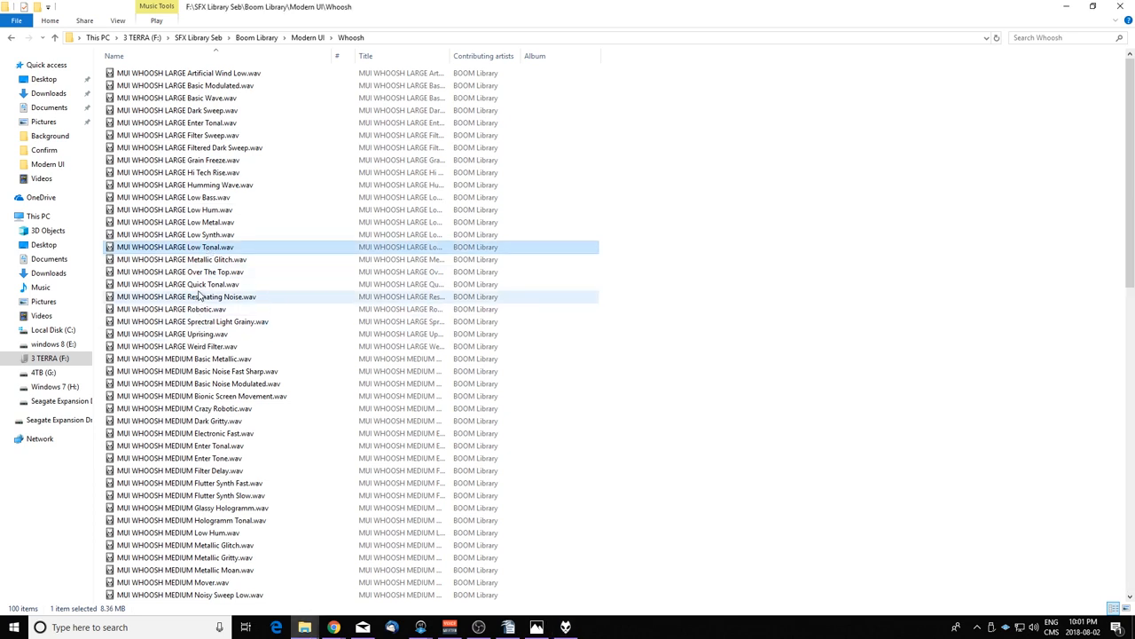
pyautogui.click(186, 296)
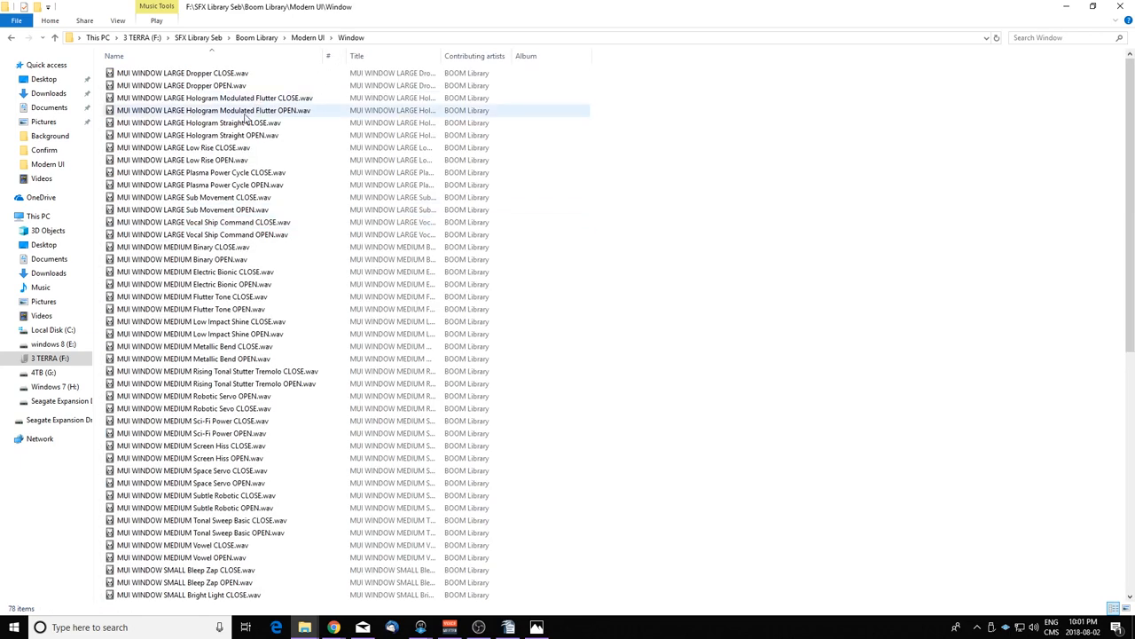
# Return from the Window folder to the Modern UI folder list
pyautogui.doubleClick(197, 184)
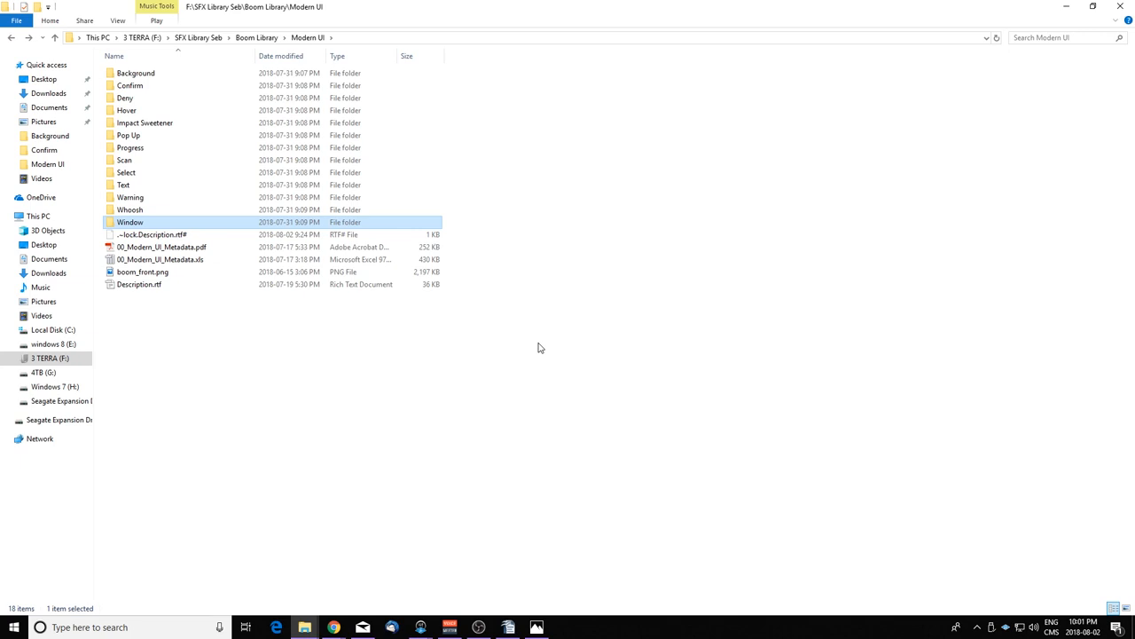
pyautogui.moveTo(961, 285)
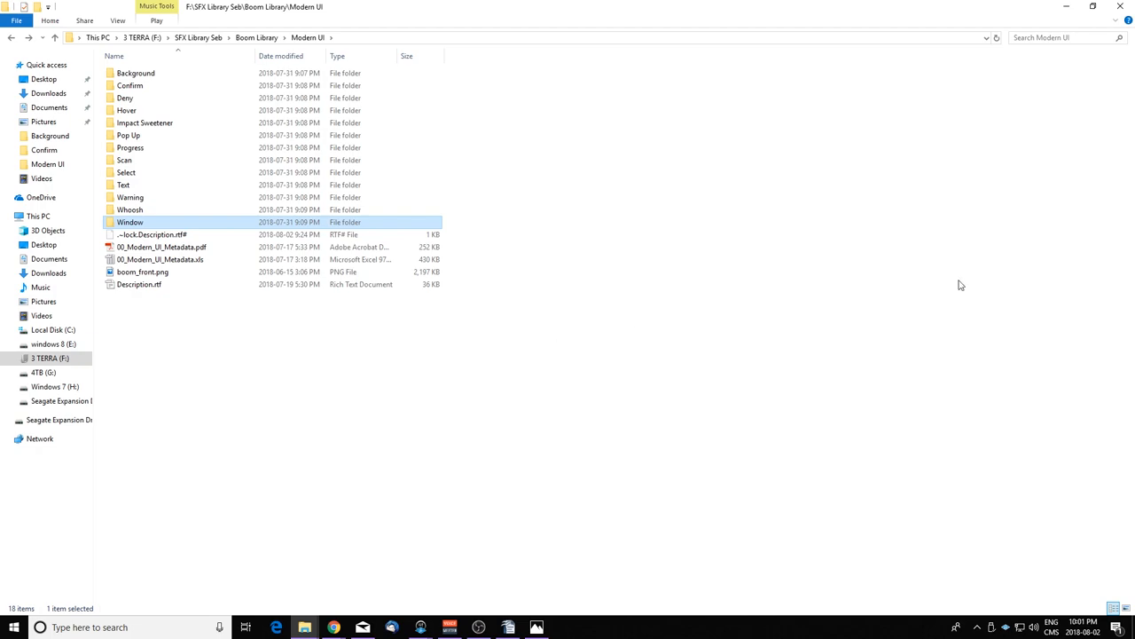